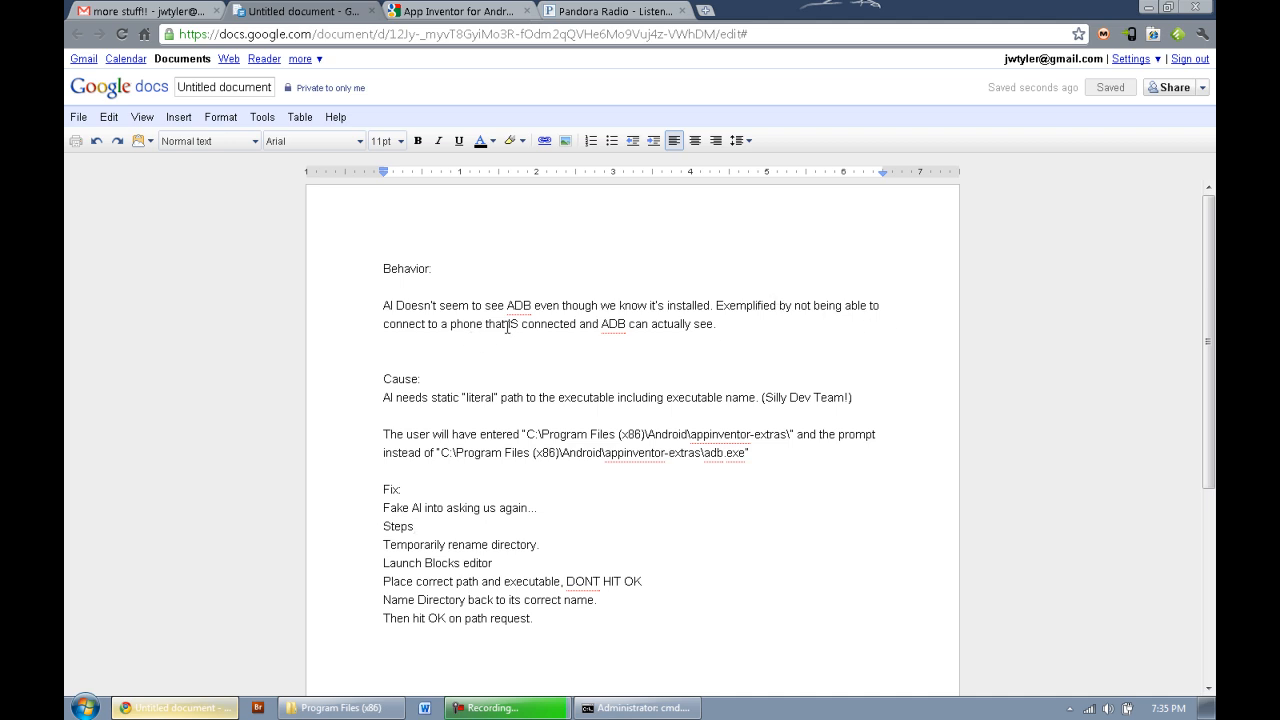
pyautogui.moveTo(658, 340)
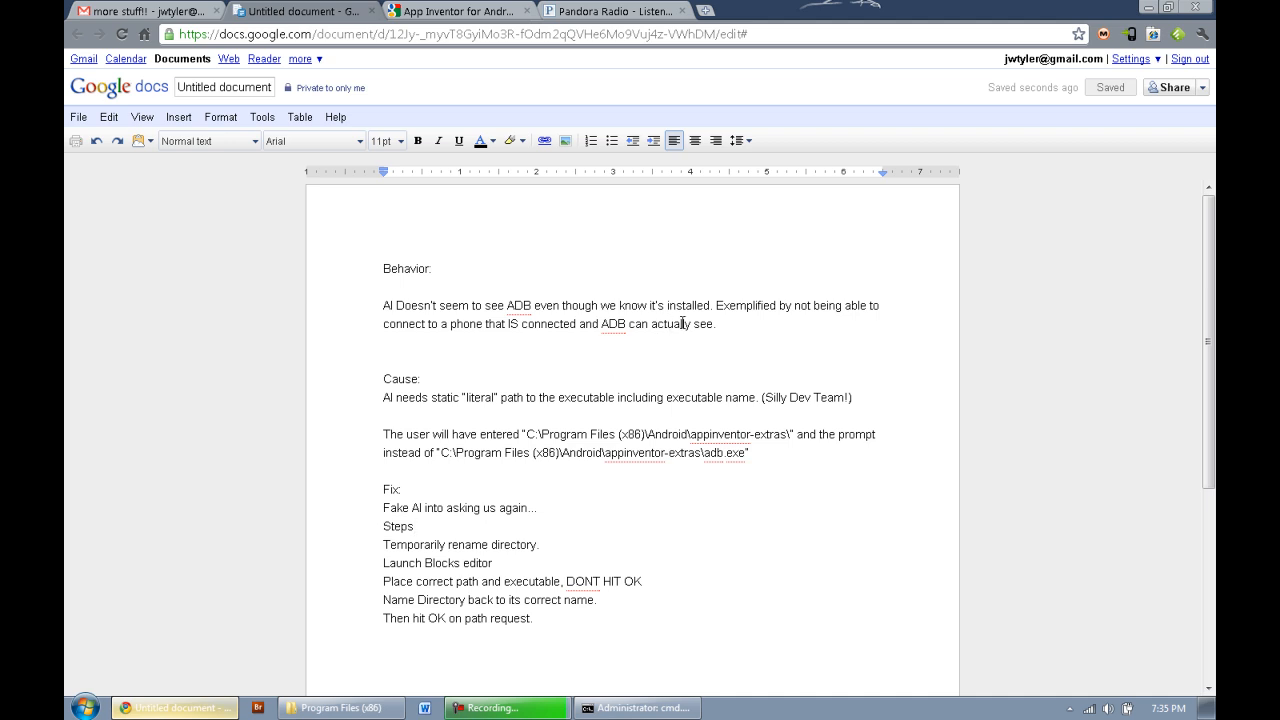
# Launch the ExampleApp Blocks Editor and dismiss the 'Oops!' missing project information error
pyautogui.click(456, 12)
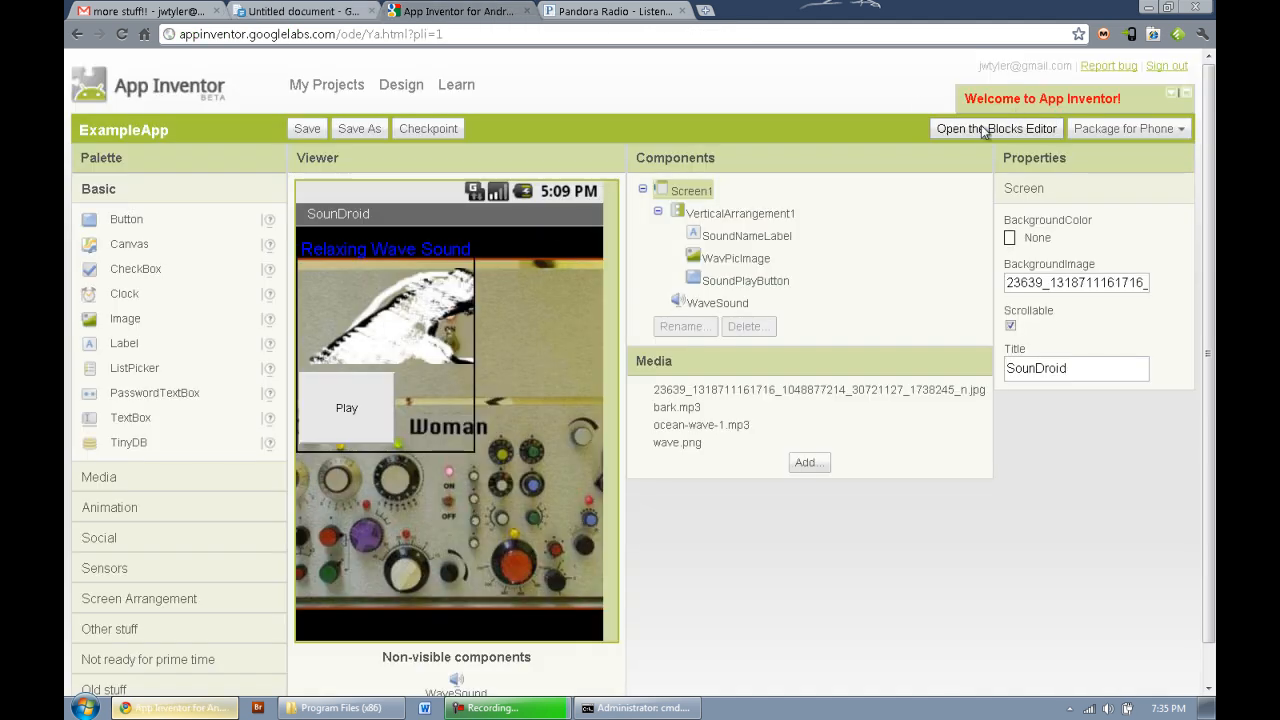
pyautogui.click(996, 128)
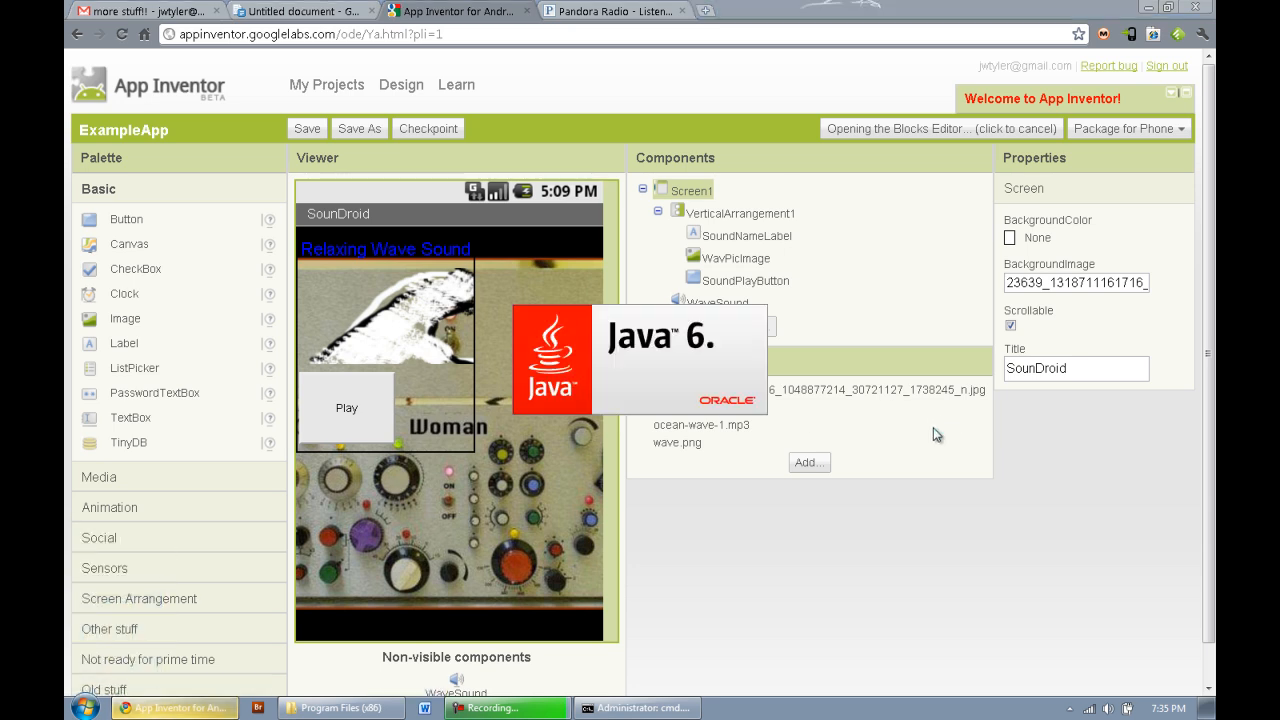
pyautogui.moveTo(924, 560)
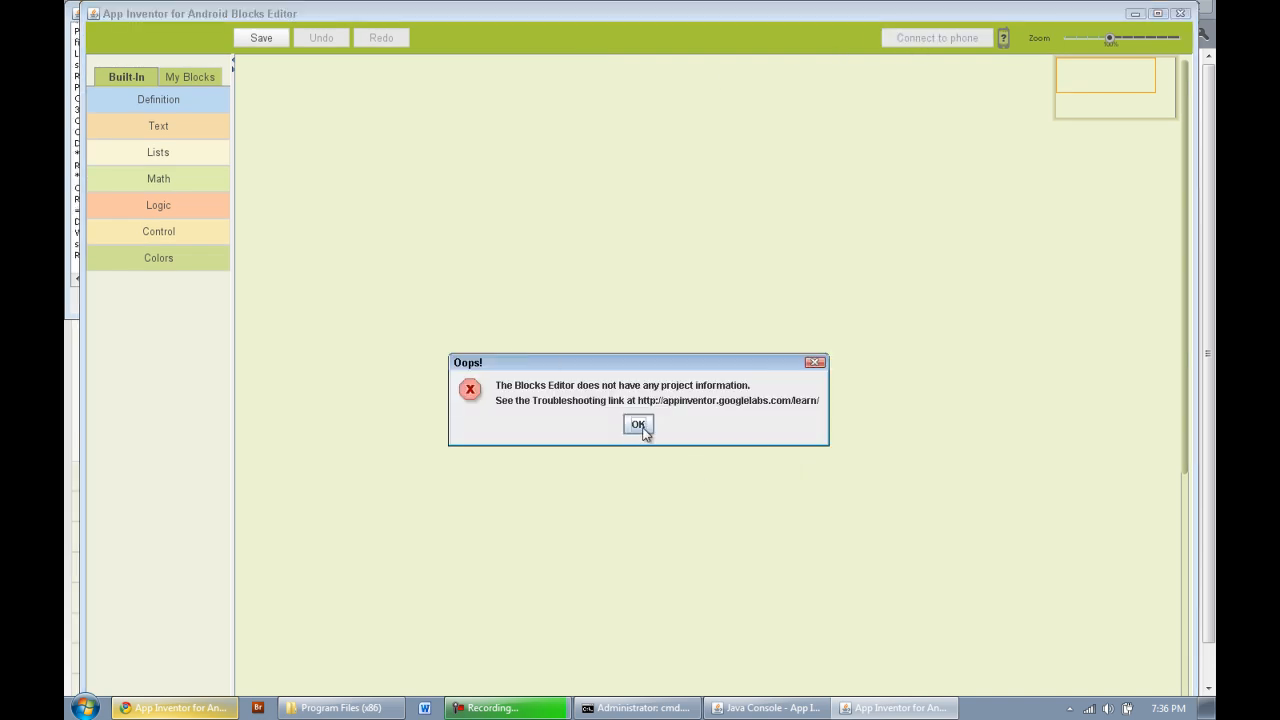
pyautogui.click(638, 424)
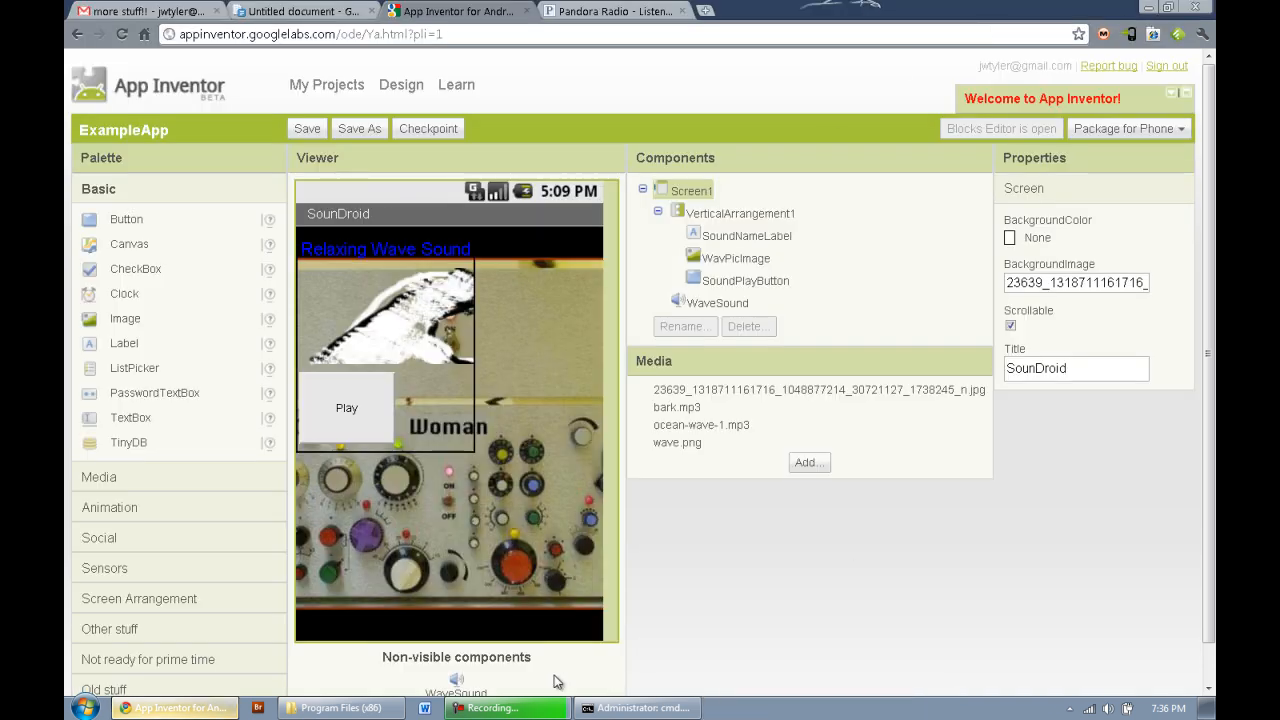
# Run 'adb devices' in the appinventor-extras folder to list the attached phone
pyautogui.click(640, 708)
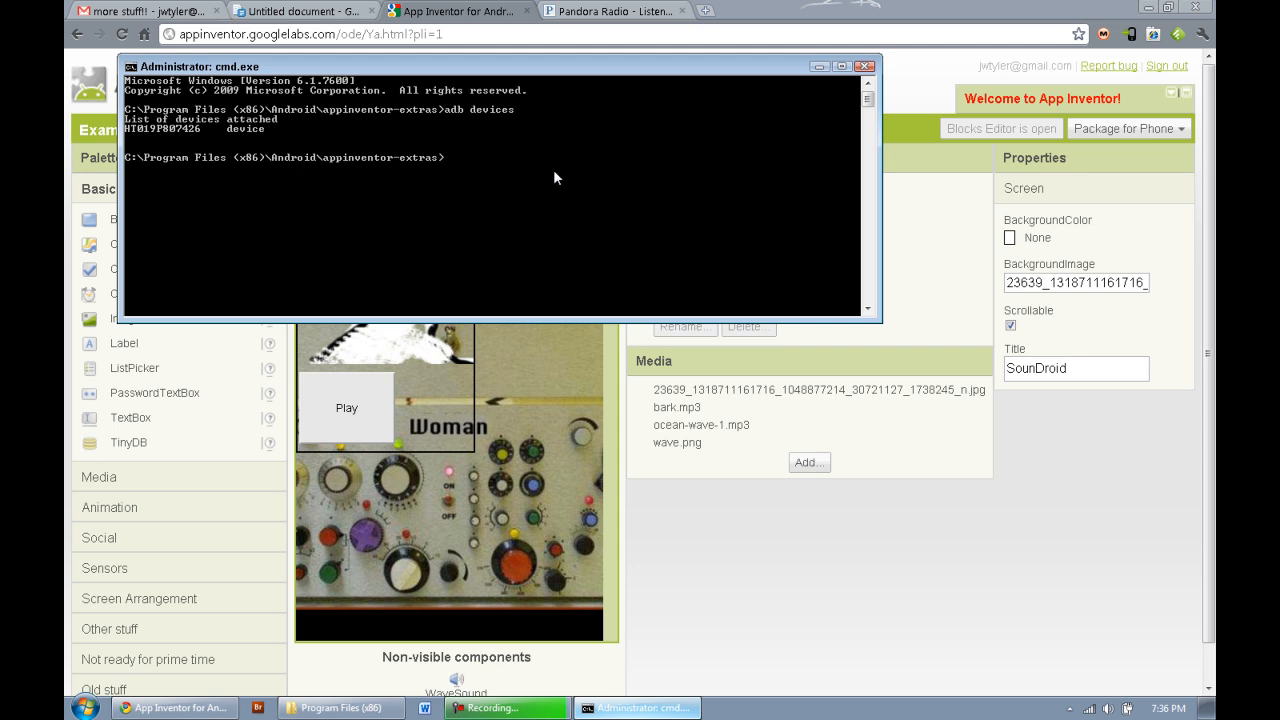
pyautogui.write('adb devices')
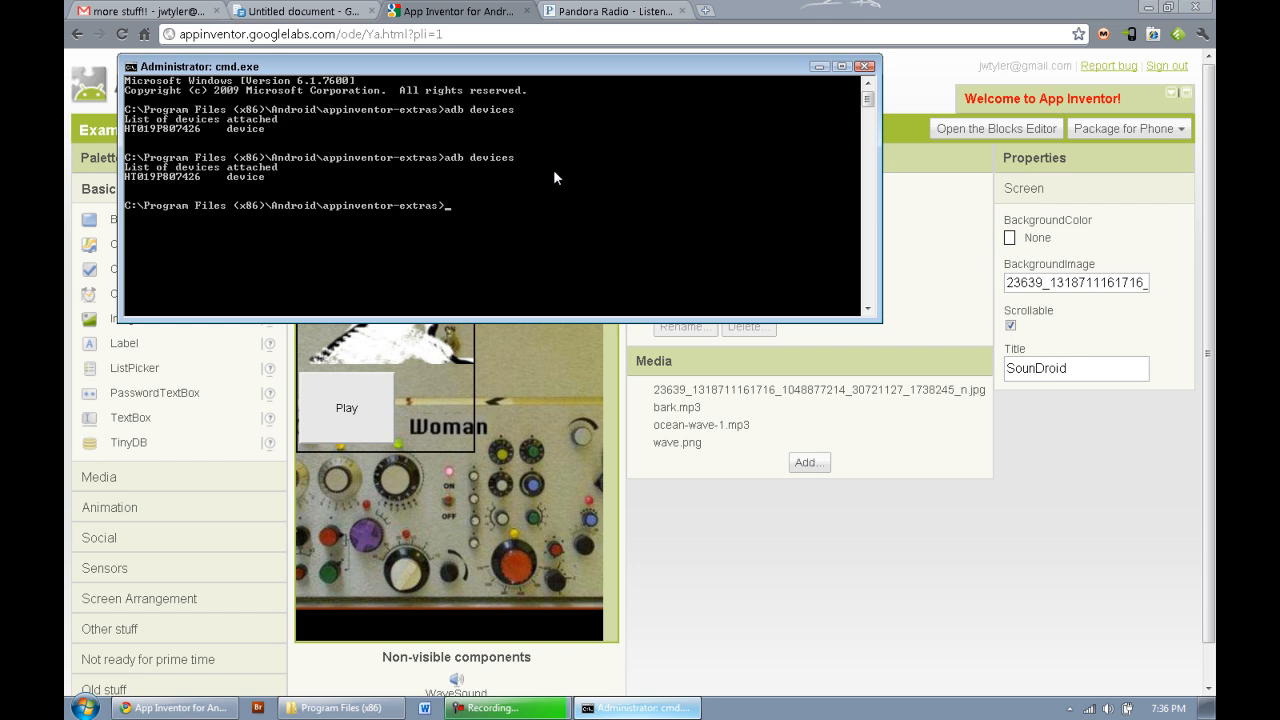
pyautogui.moveTo(212, 184)
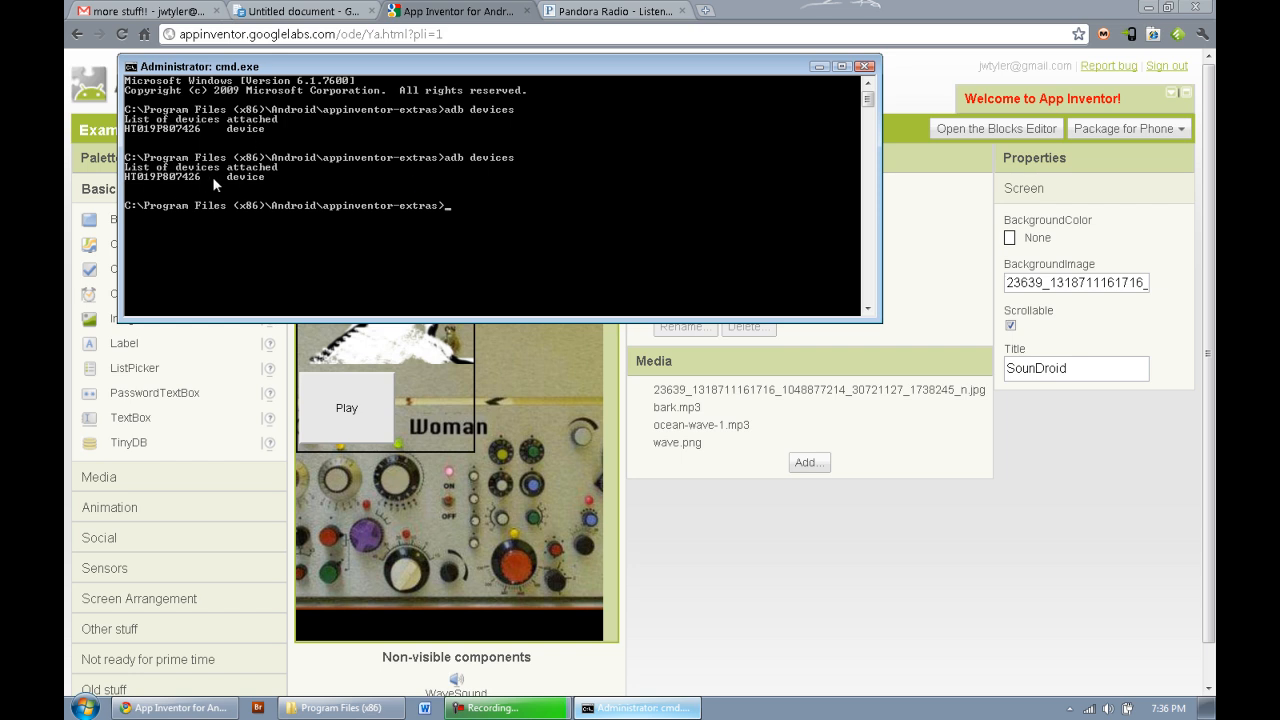
pyautogui.moveTo(904, 628)
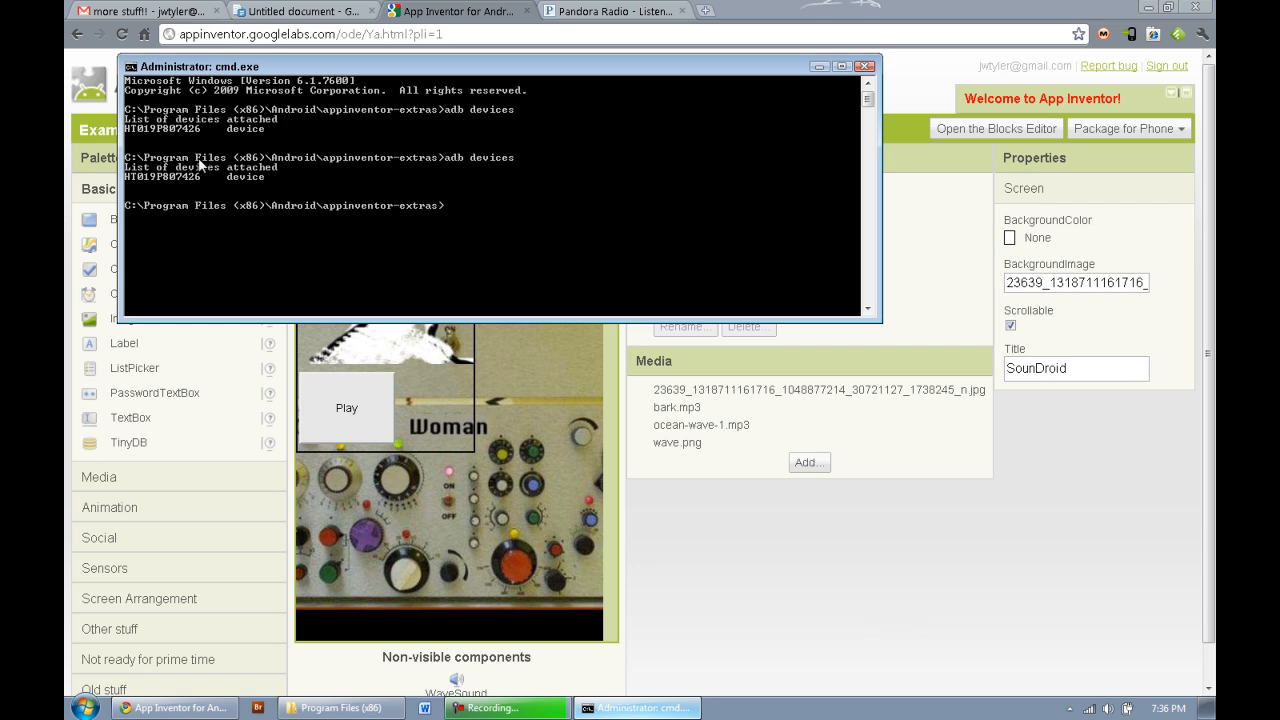
pyautogui.moveTo(248, 172)
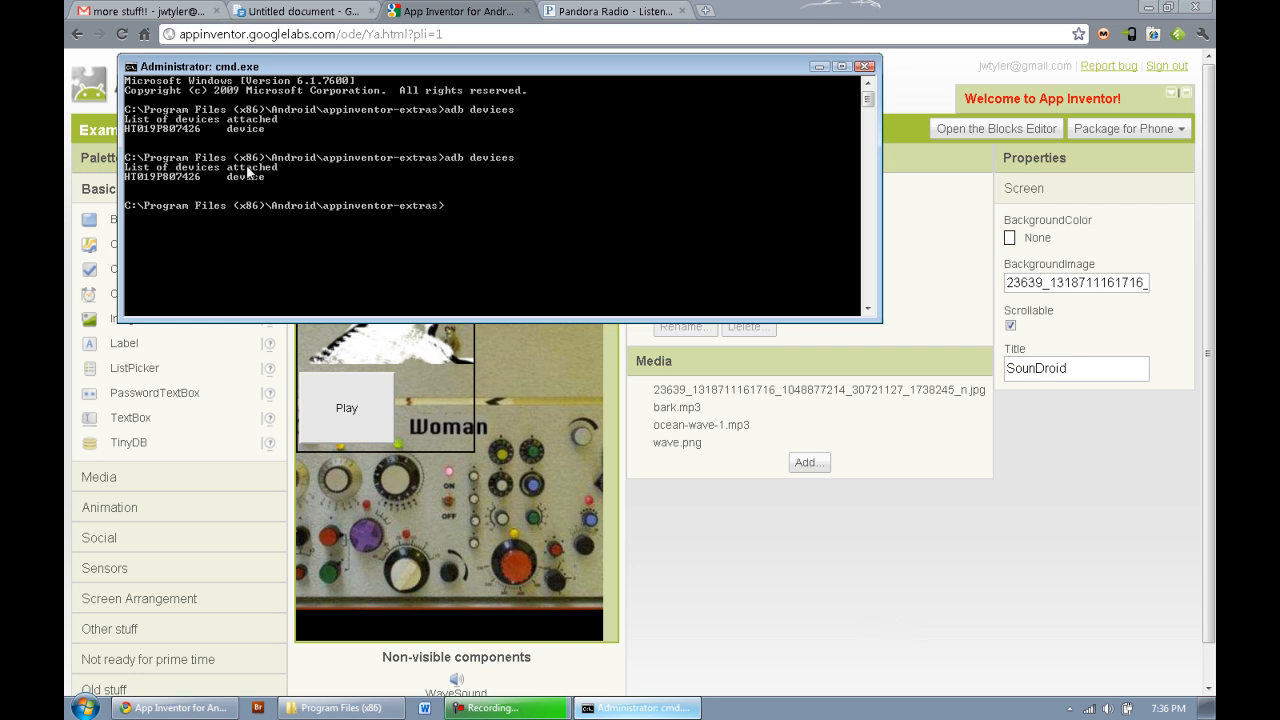
pyautogui.moveTo(248, 170)
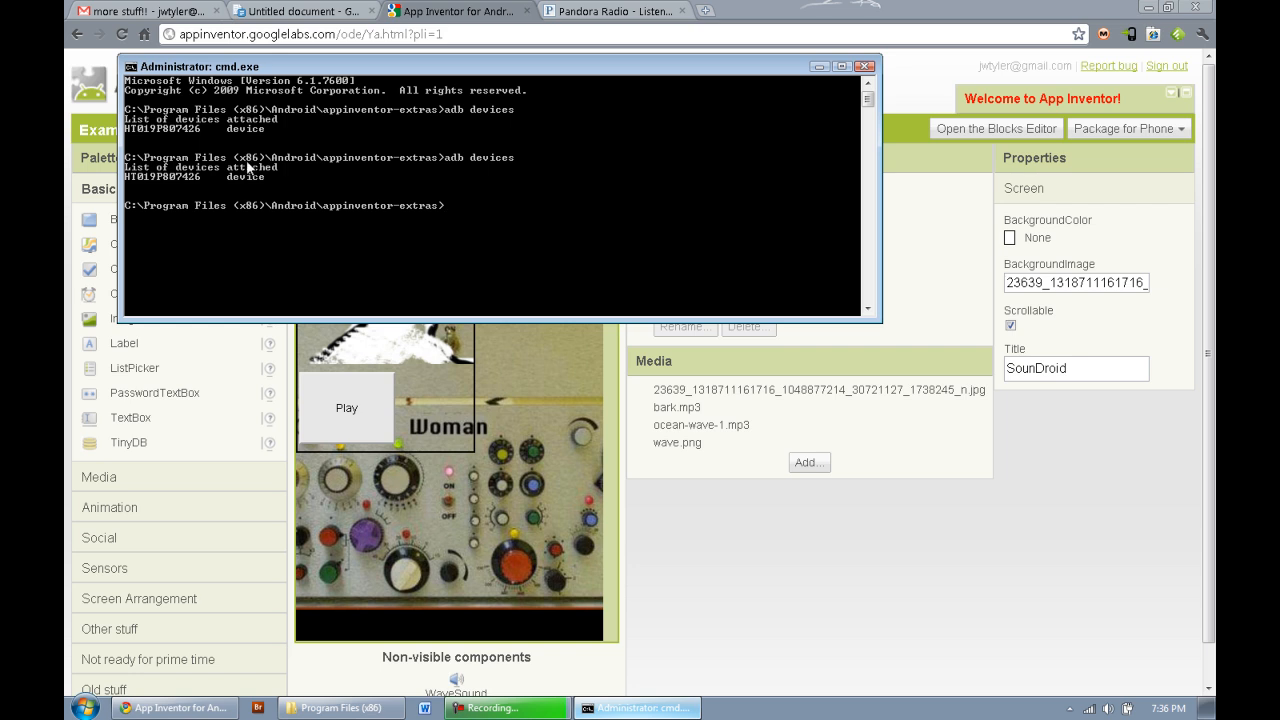
pyautogui.moveTo(250, 170)
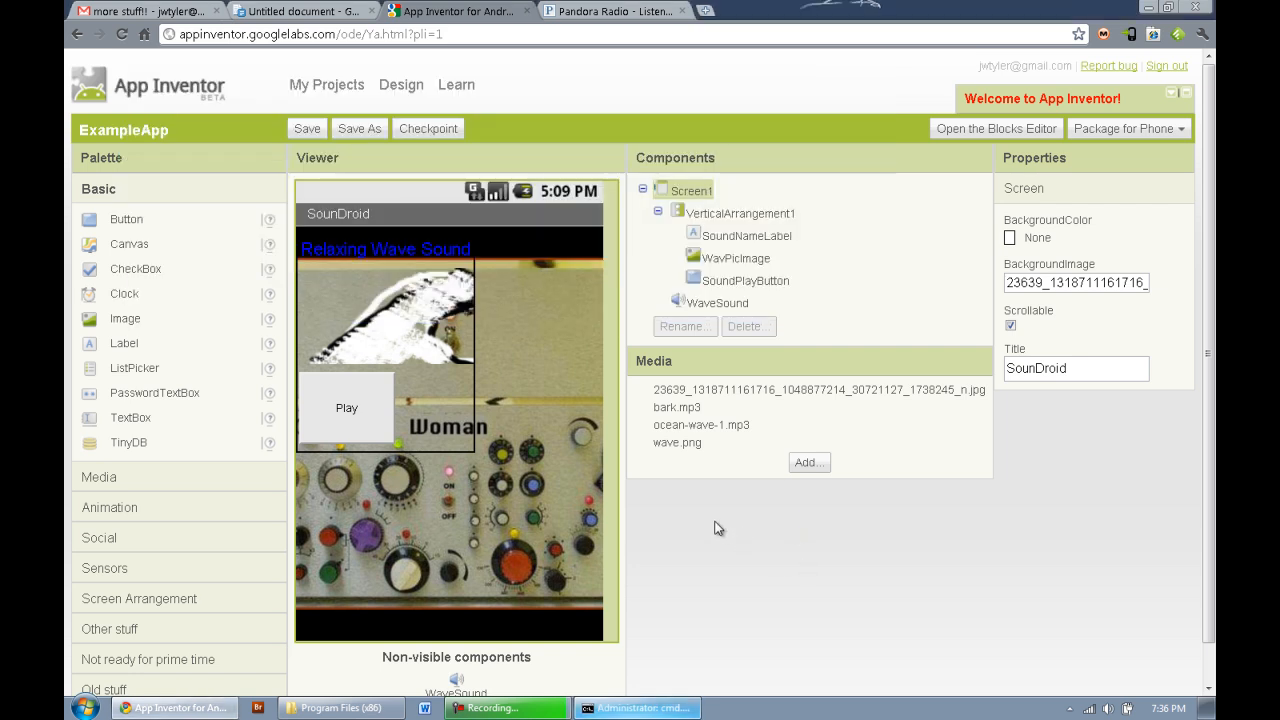
pyautogui.click(300, 12)
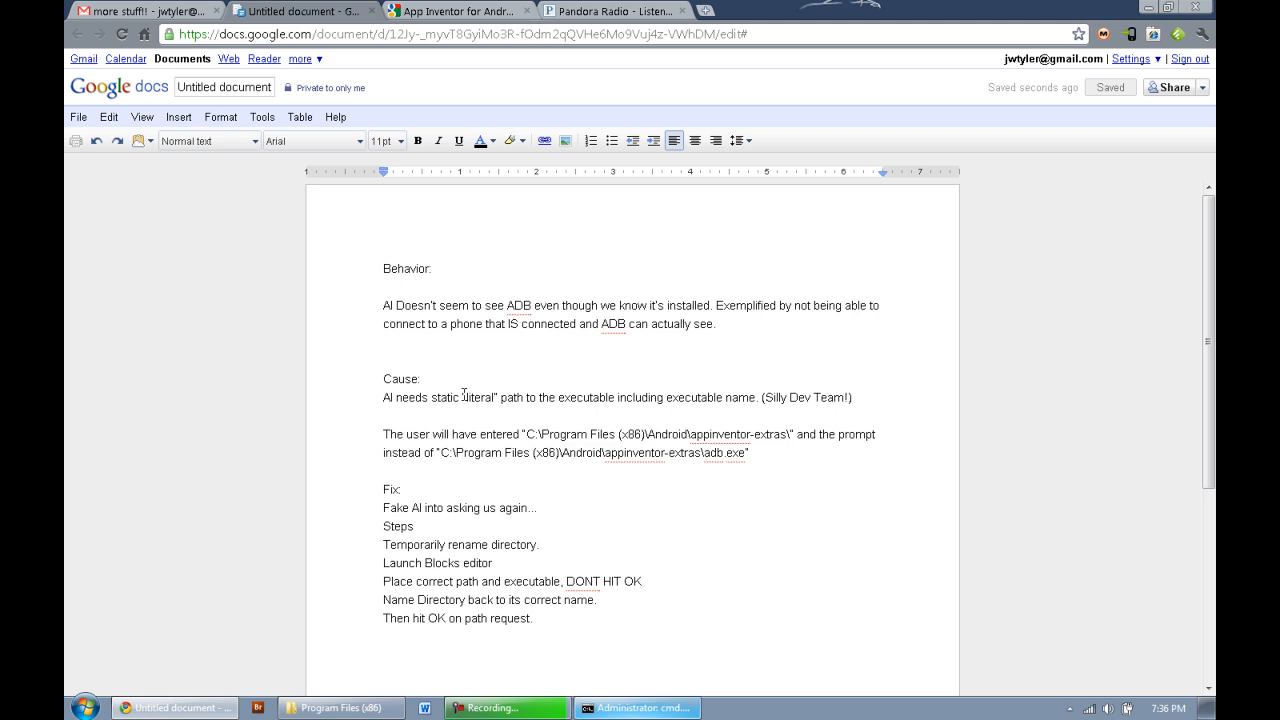
pyautogui.moveTo(588, 398)
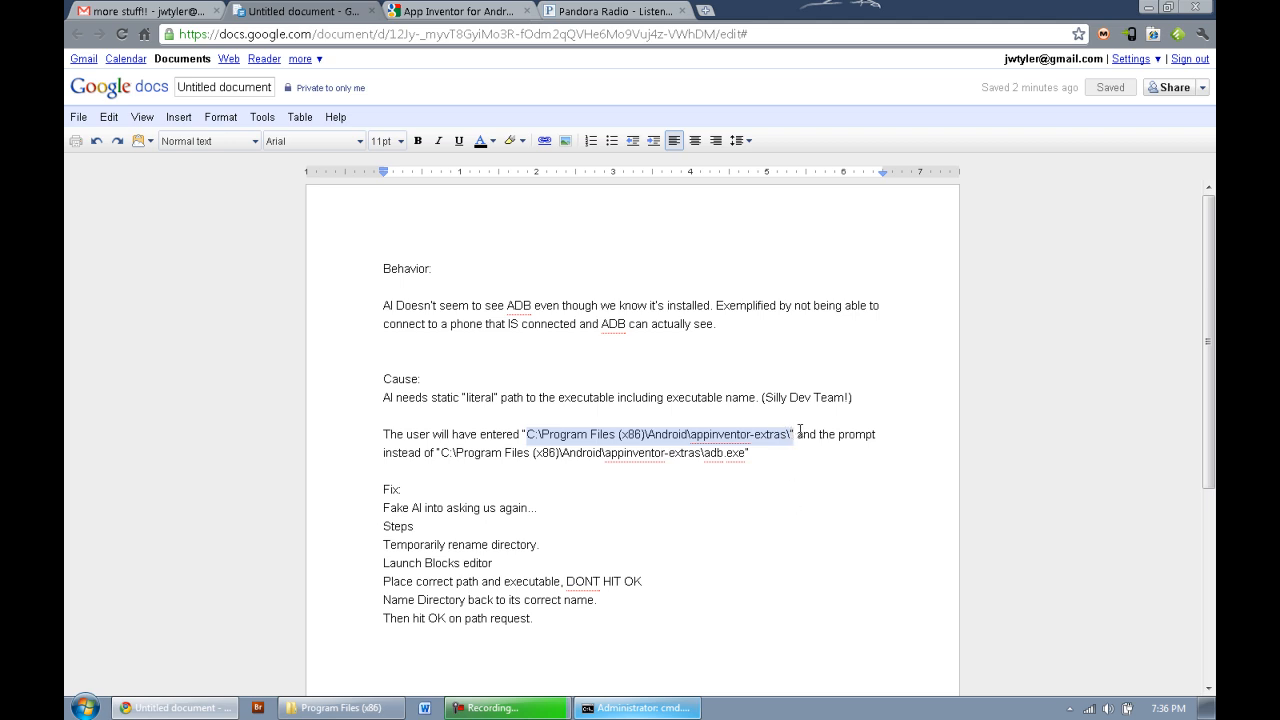
pyautogui.click(608, 434)
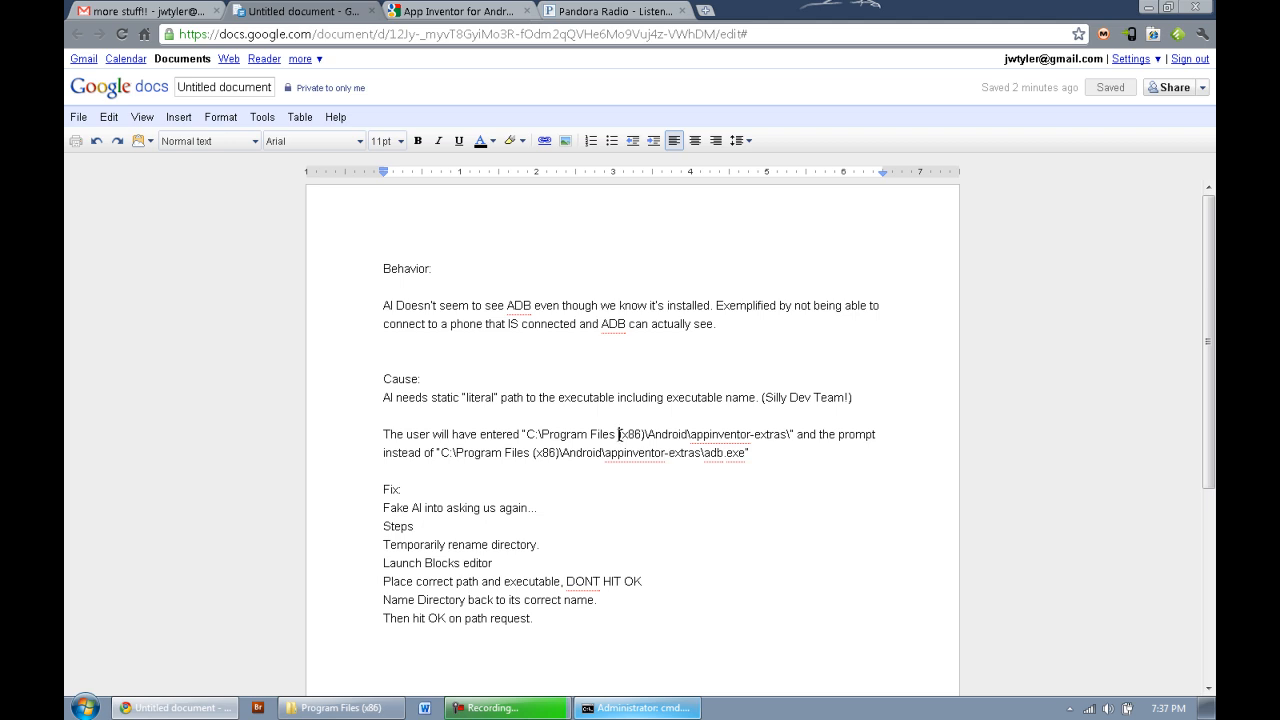
pyautogui.moveTo(672, 428)
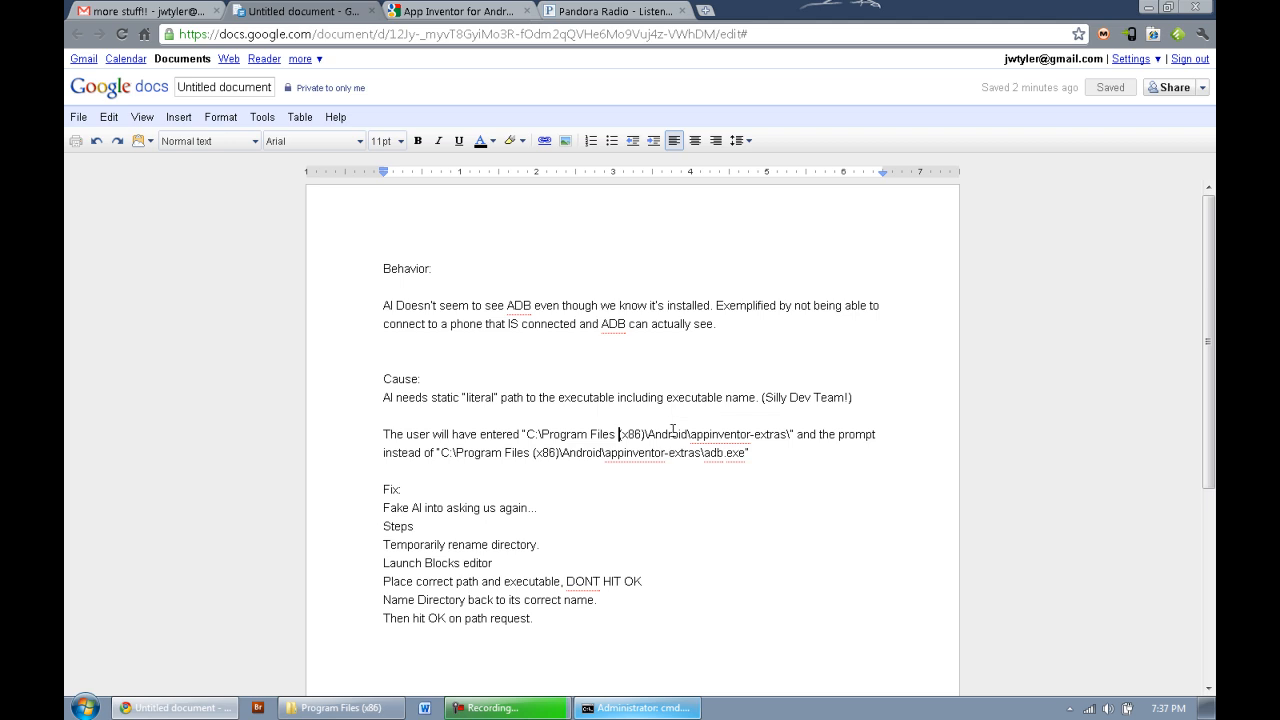
pyautogui.moveTo(778, 440)
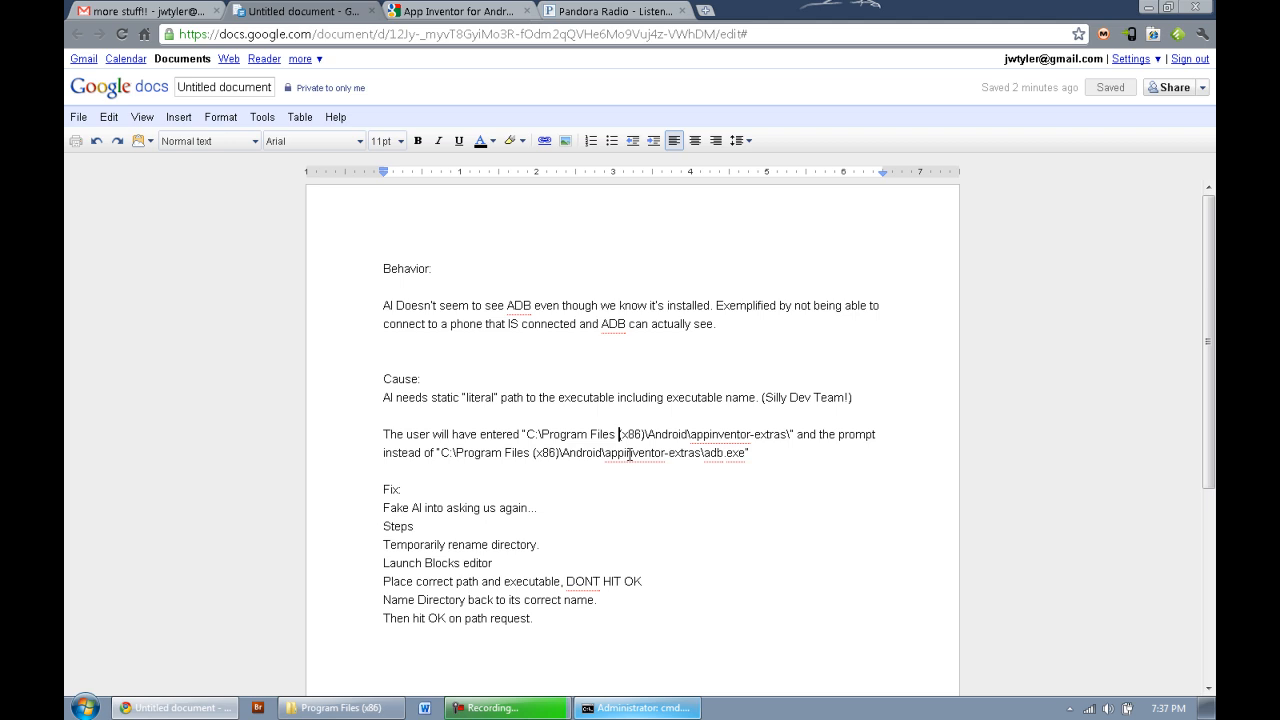
pyautogui.doubleClick(728, 452)
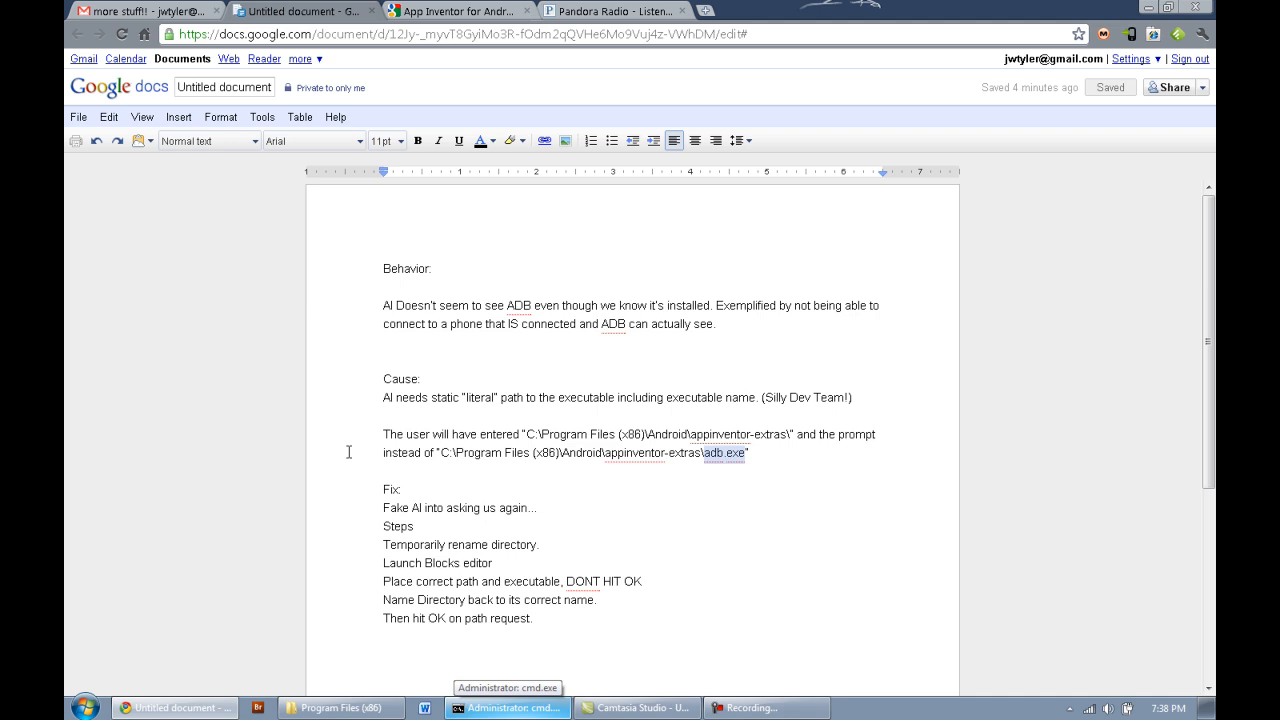
pyautogui.moveTo(356, 440)
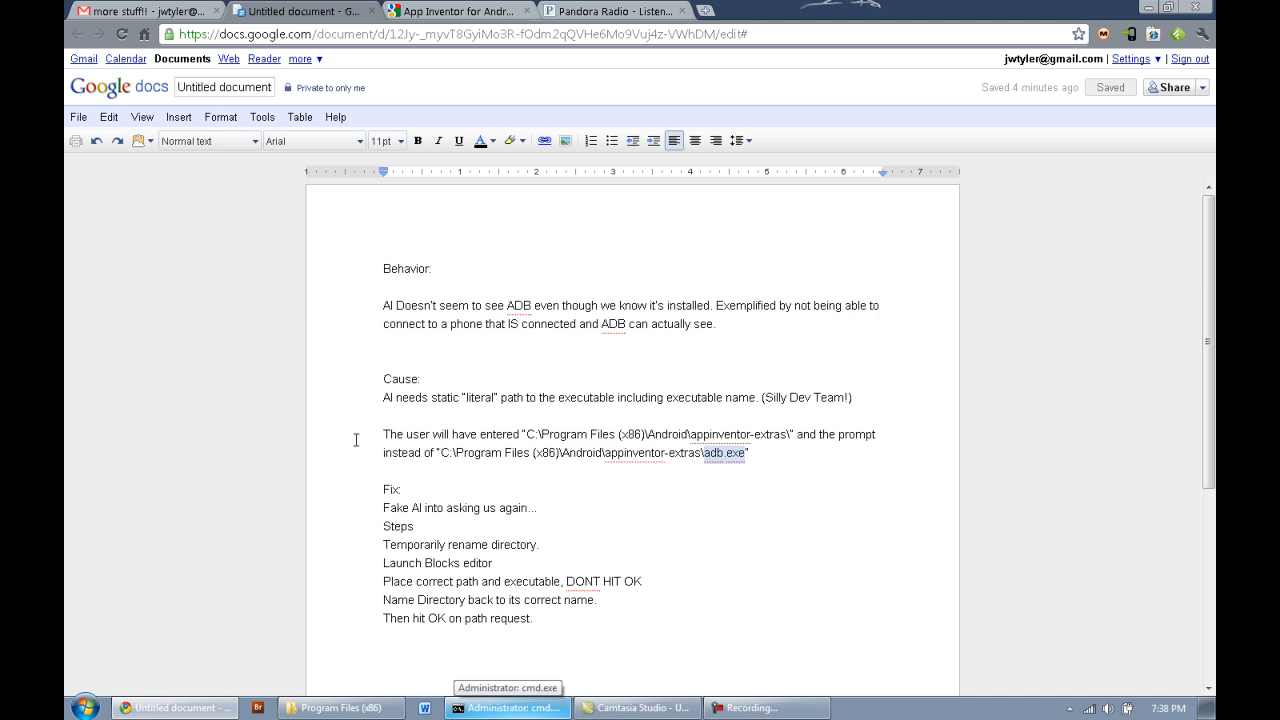
pyautogui.moveTo(378, 504)
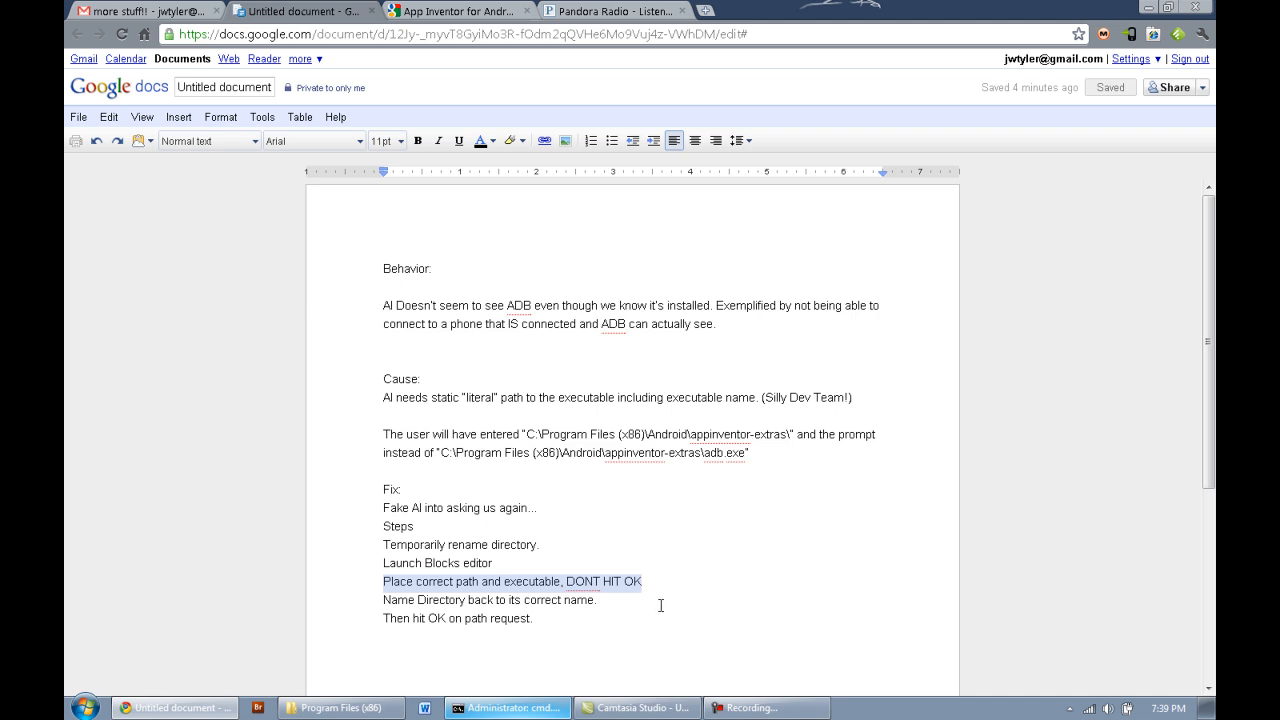
pyautogui.click(604, 580)
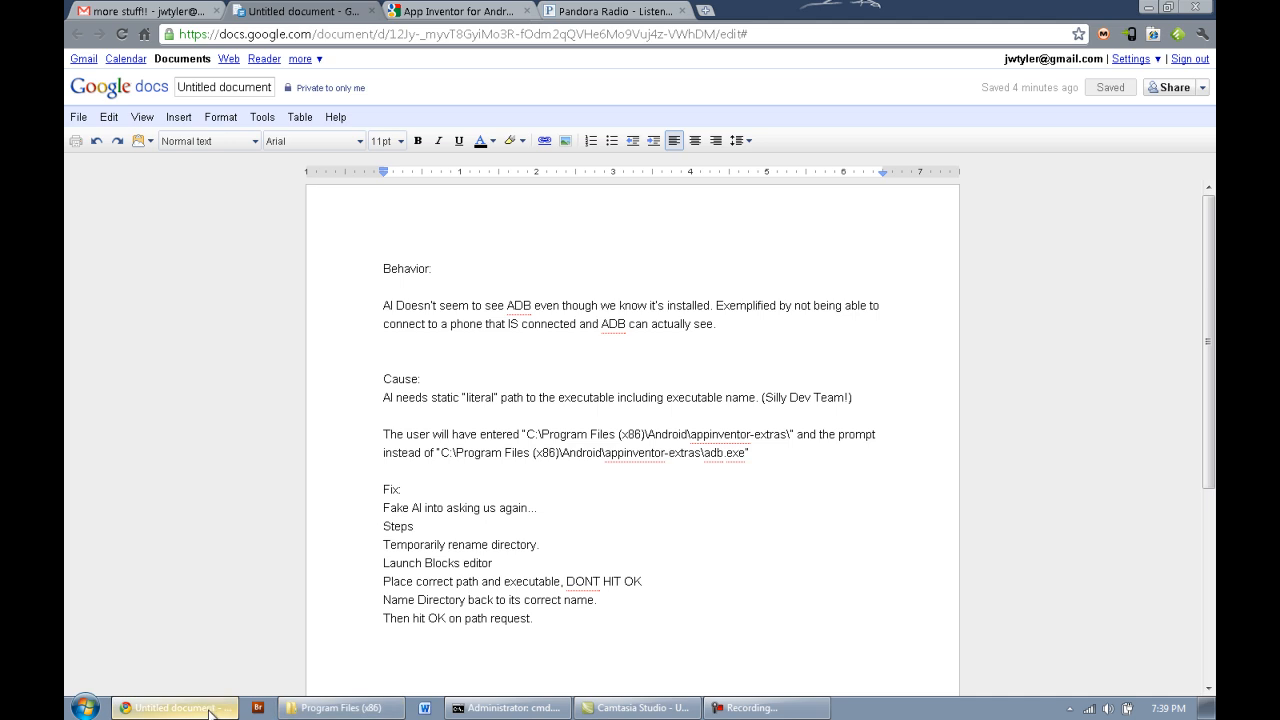
# Browse C:\Program Files (x86)\Android\appinventor-extras where adb.exe lives, then back to Program Files (x86)
pyautogui.click(456, 12)
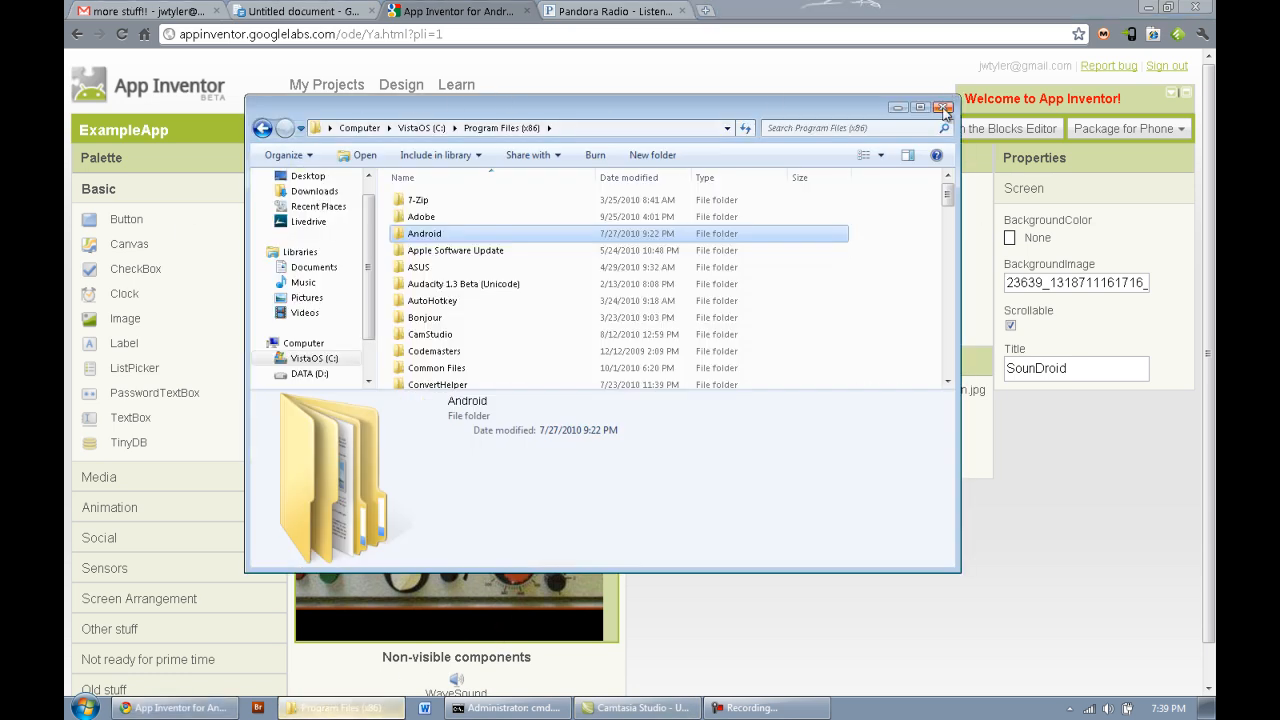
pyautogui.click(84, 708)
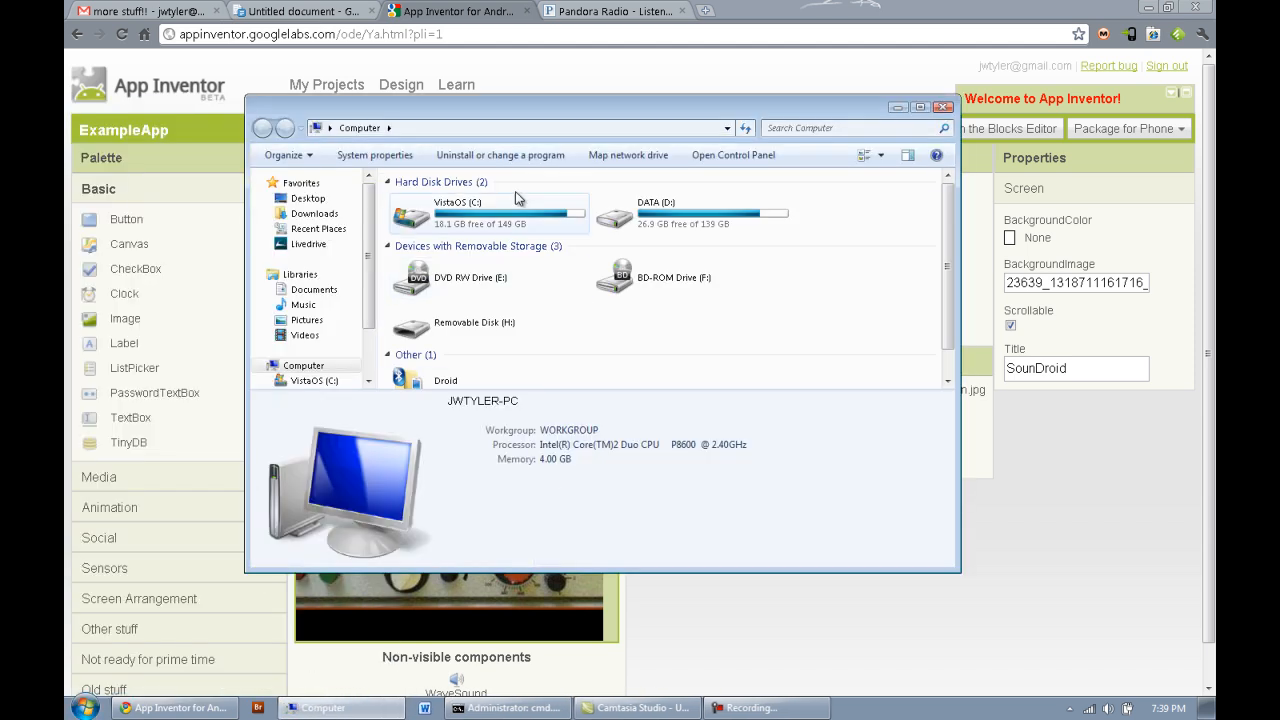
pyautogui.doubleClick(460, 212)
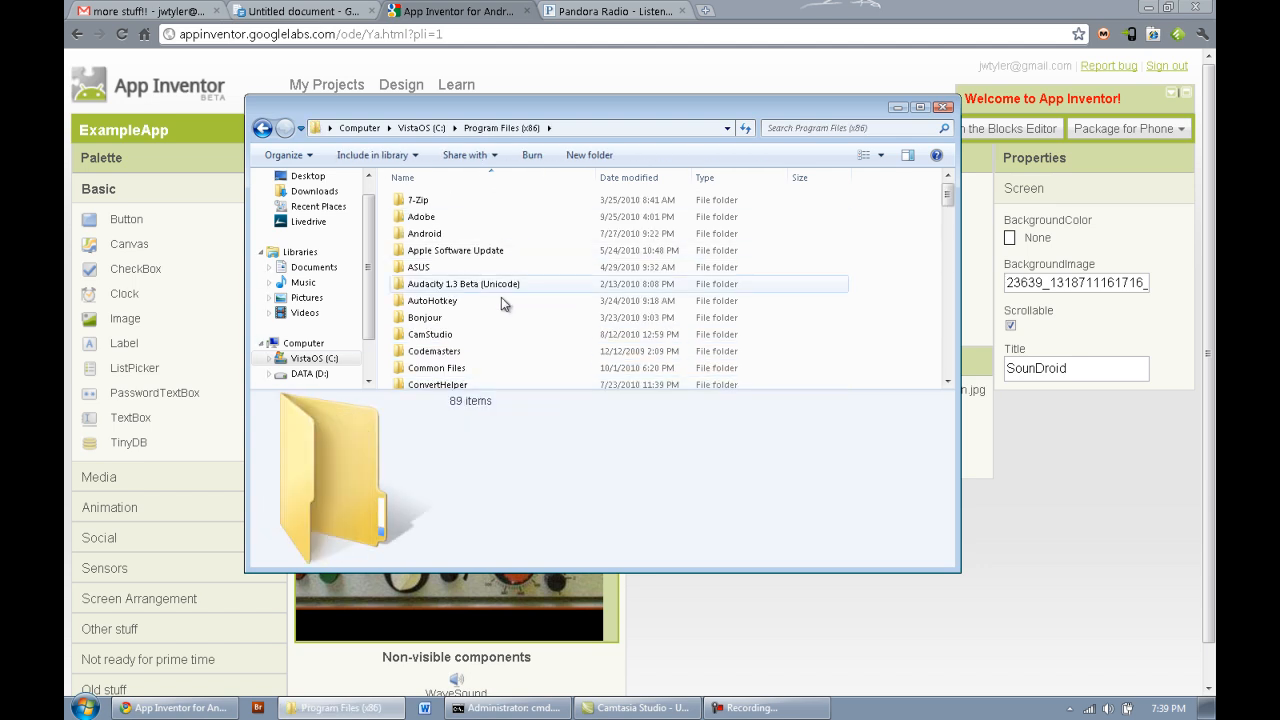
pyautogui.doubleClick(424, 232)
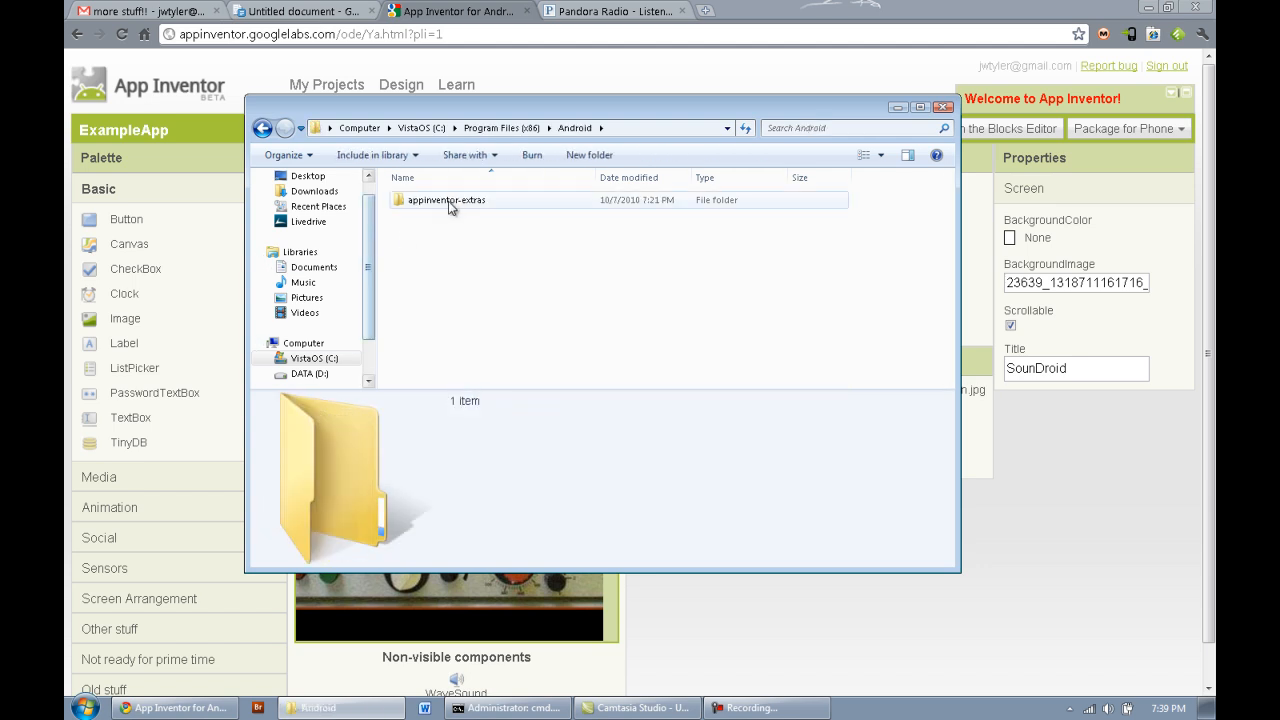
pyautogui.doubleClick(444, 200)
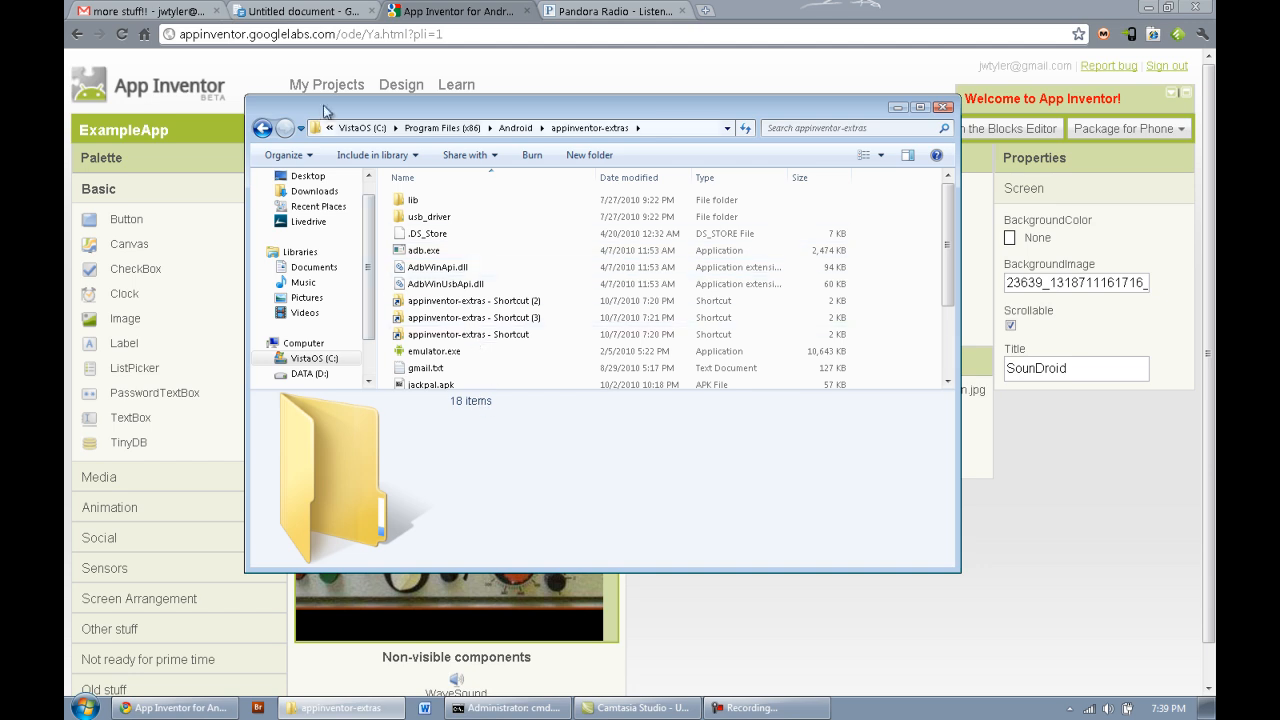
pyautogui.click(264, 128)
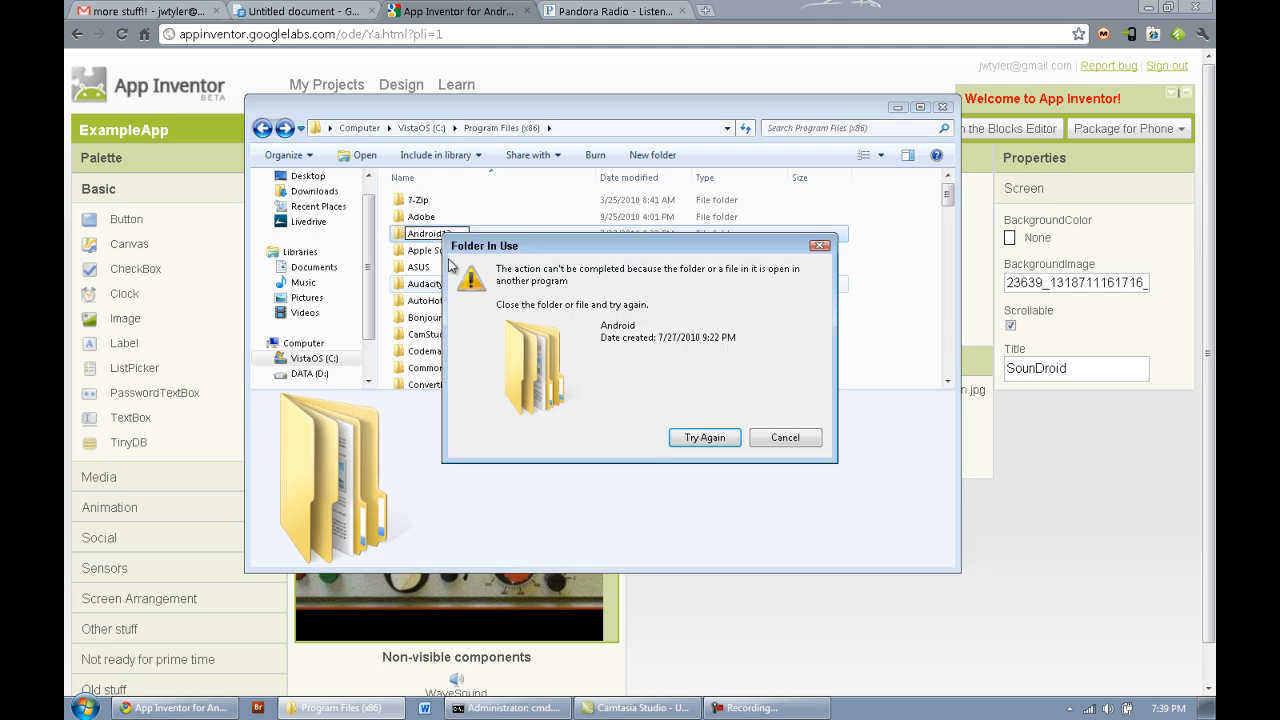
# Retry the blocked Folder In Use operation and minimize Explorer to return to App Inventor
pyautogui.click(508, 708)
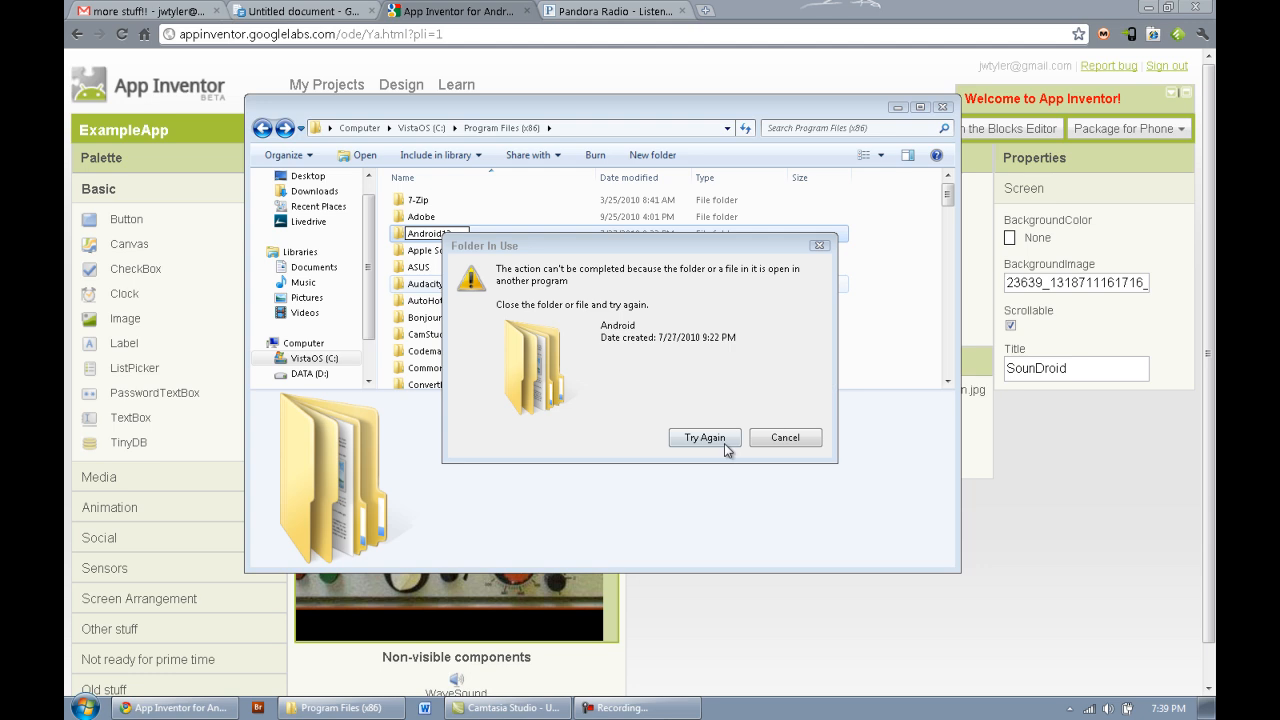
pyautogui.click(784, 436)
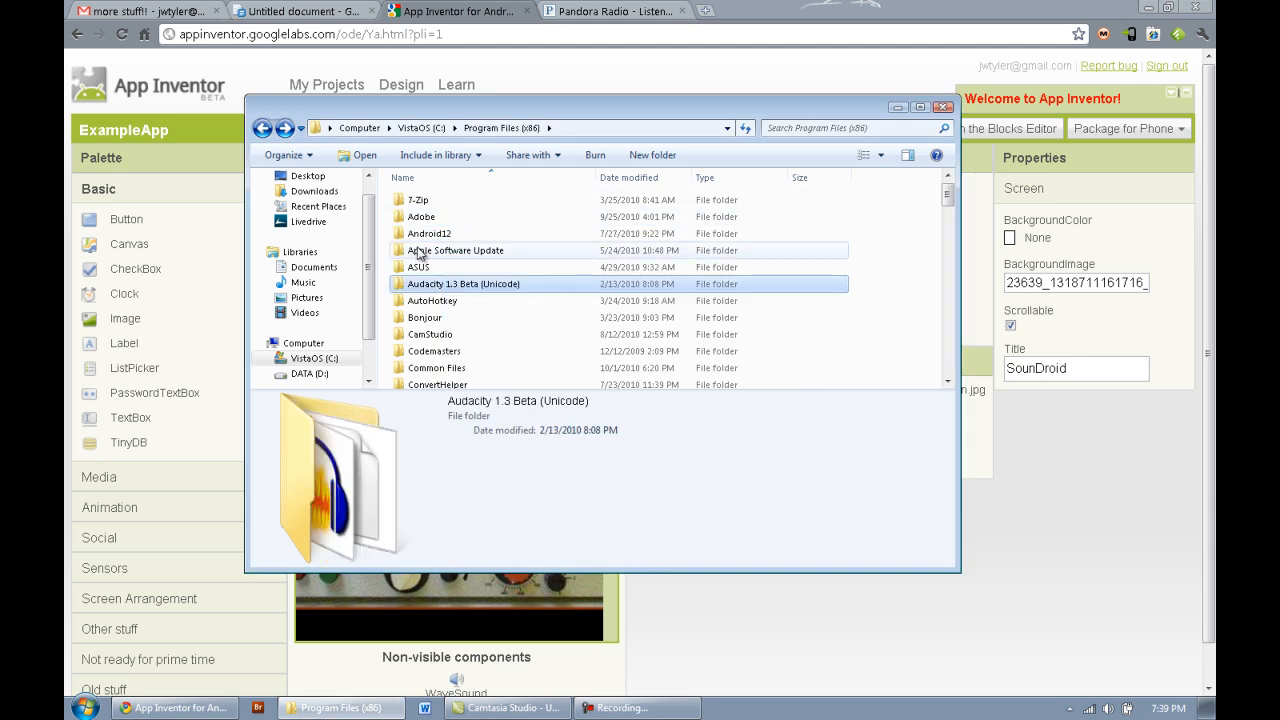
pyautogui.moveTo(428, 232)
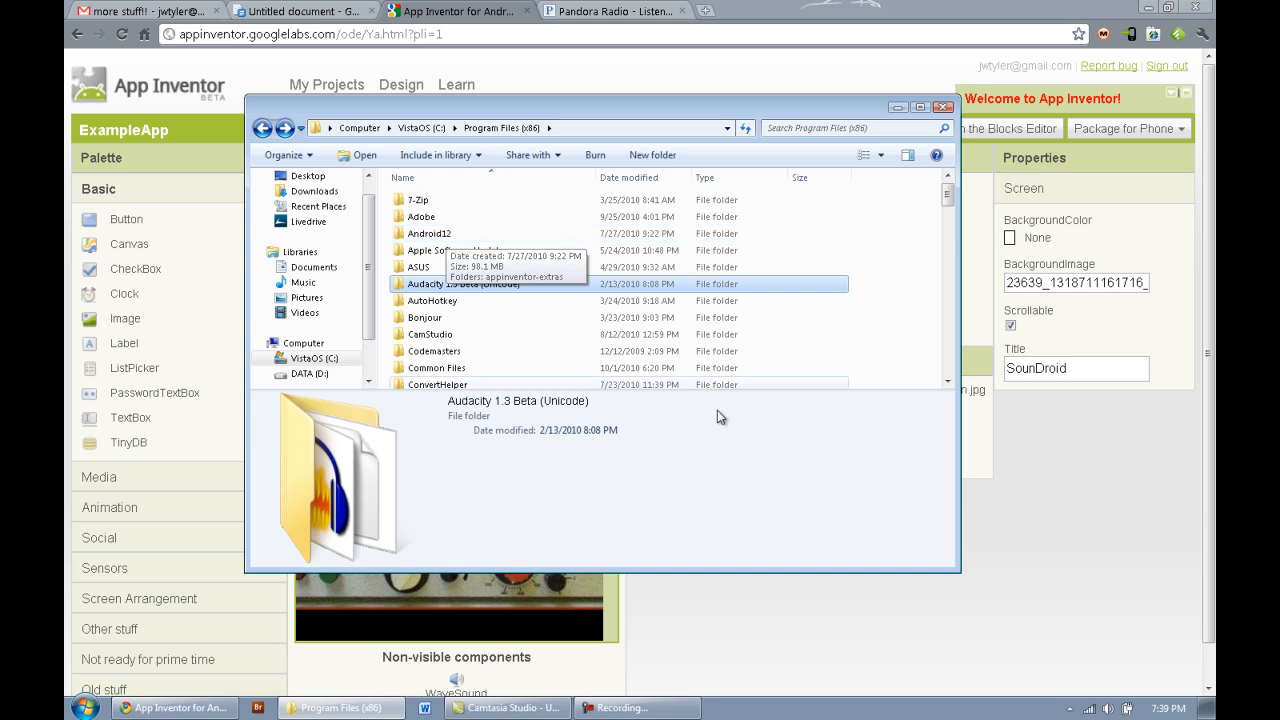
pyautogui.click(944, 108)
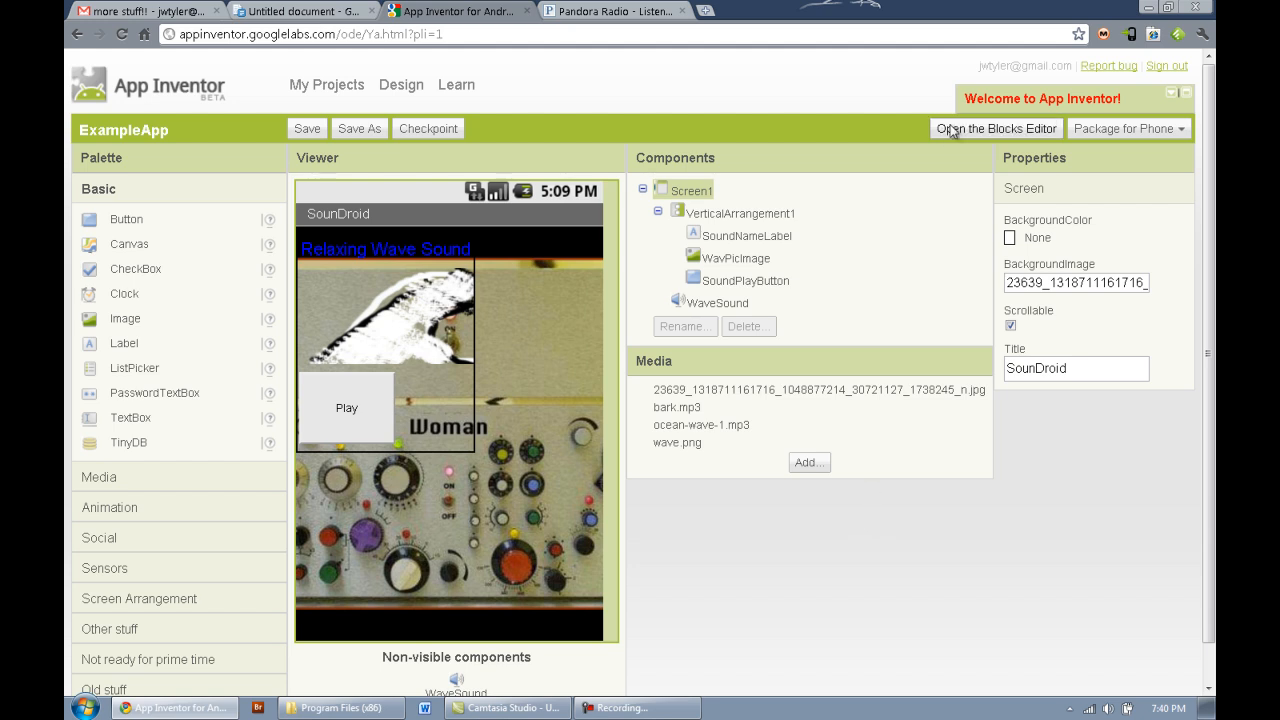
# Launch the Blocks Editor for ExampleApp again and wait for Java to load
pyautogui.click(994, 128)
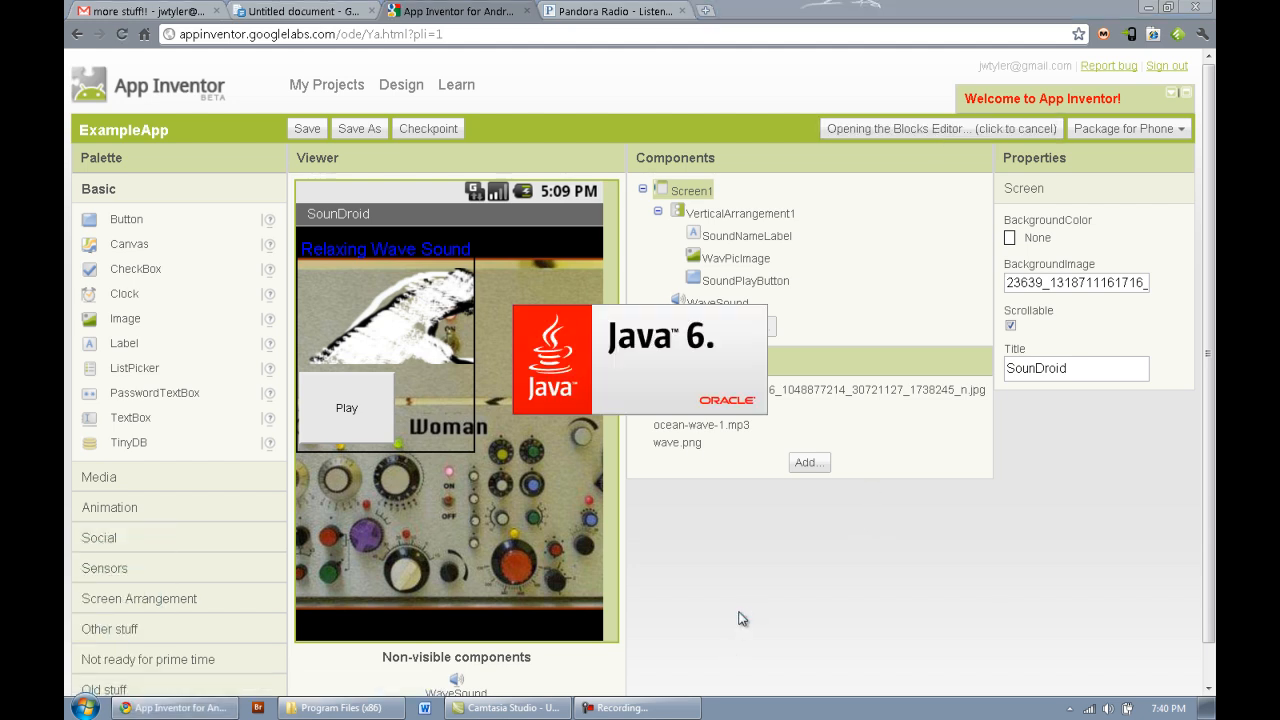
pyautogui.moveTo(736, 624)
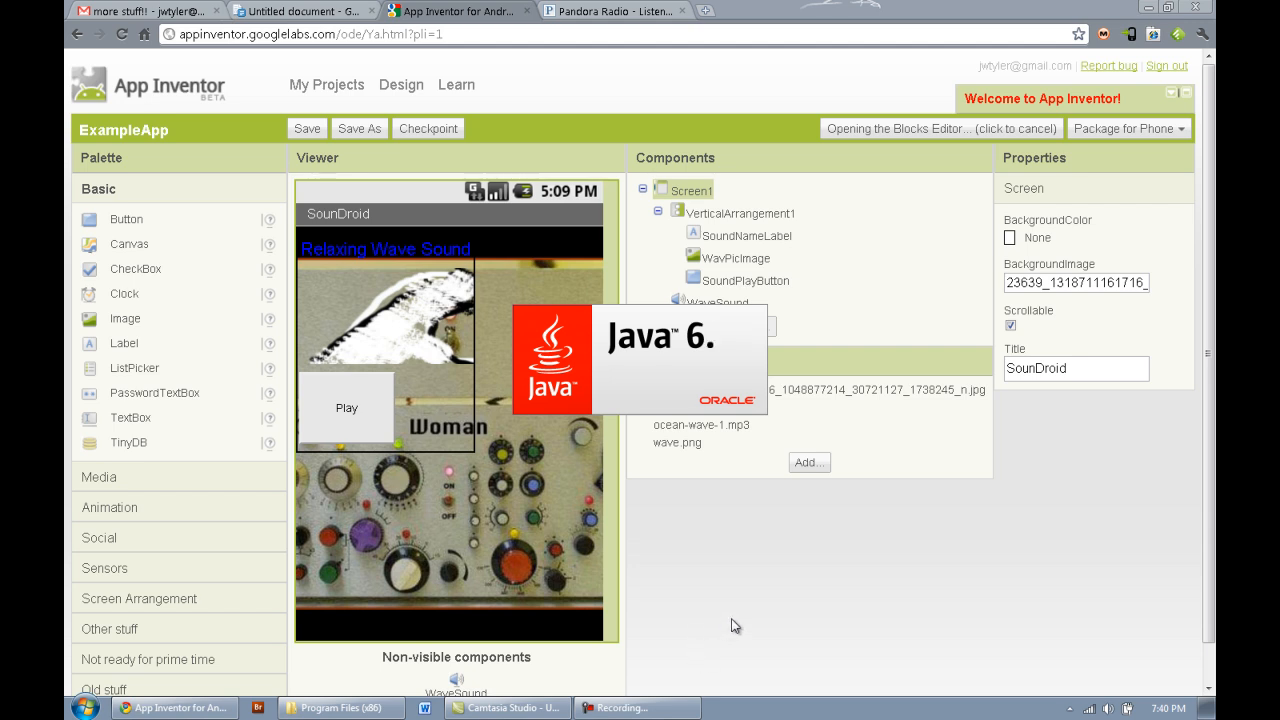
pyautogui.moveTo(752, 604)
pyautogui.write('c:\\Program Files (x86)\\')
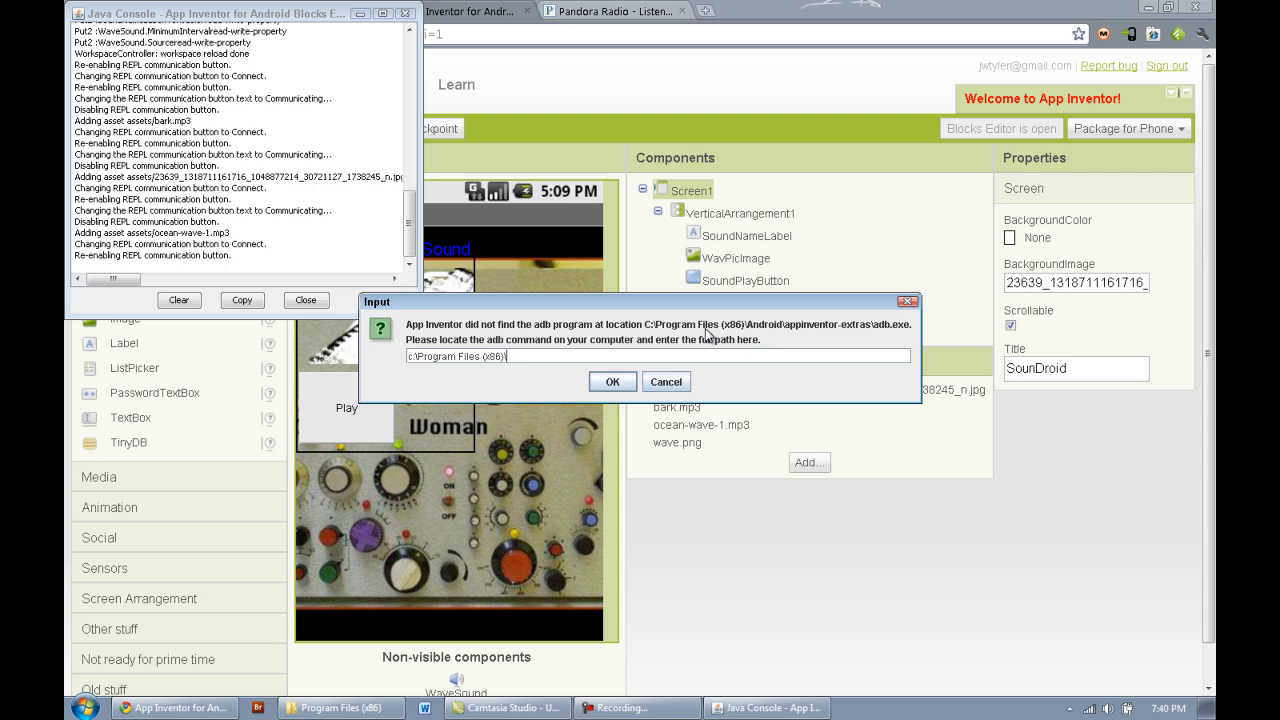
# Submit C:\Program Files (x86)\Android\appinventor-extras\adb.exe as the adb program location
pyautogui.write('Android\\')
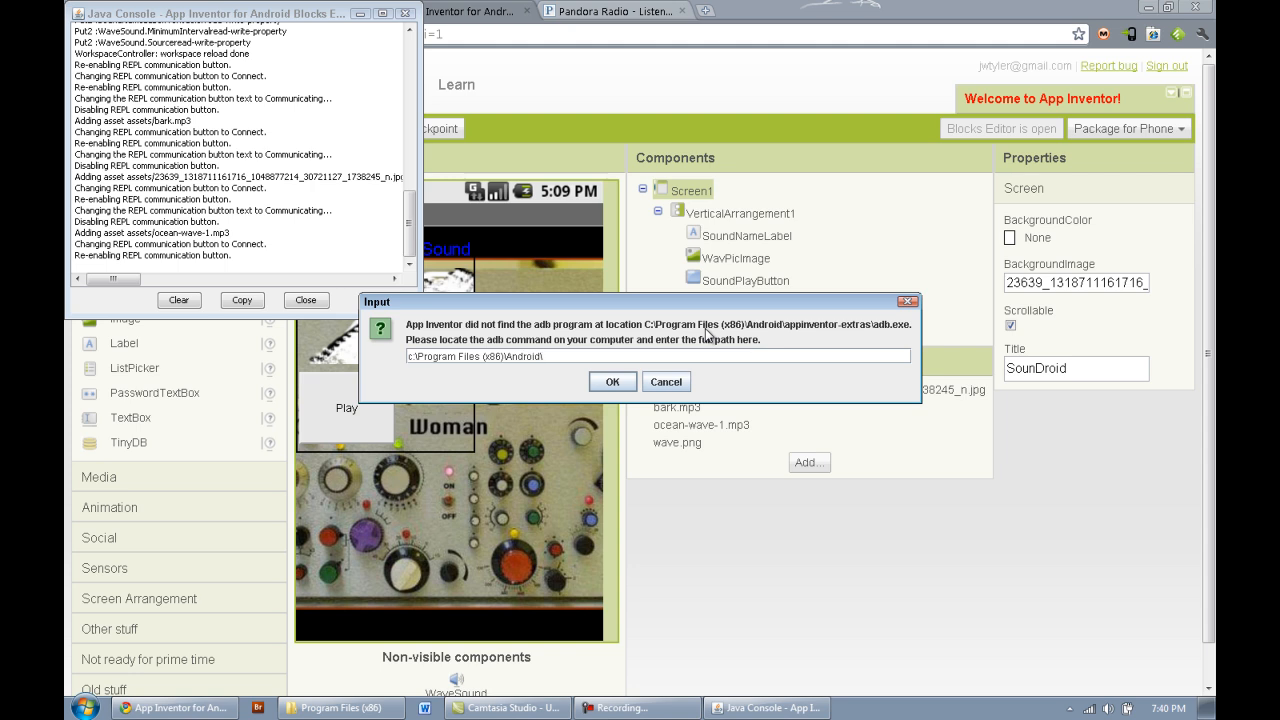
pyautogui.write('appinventor')
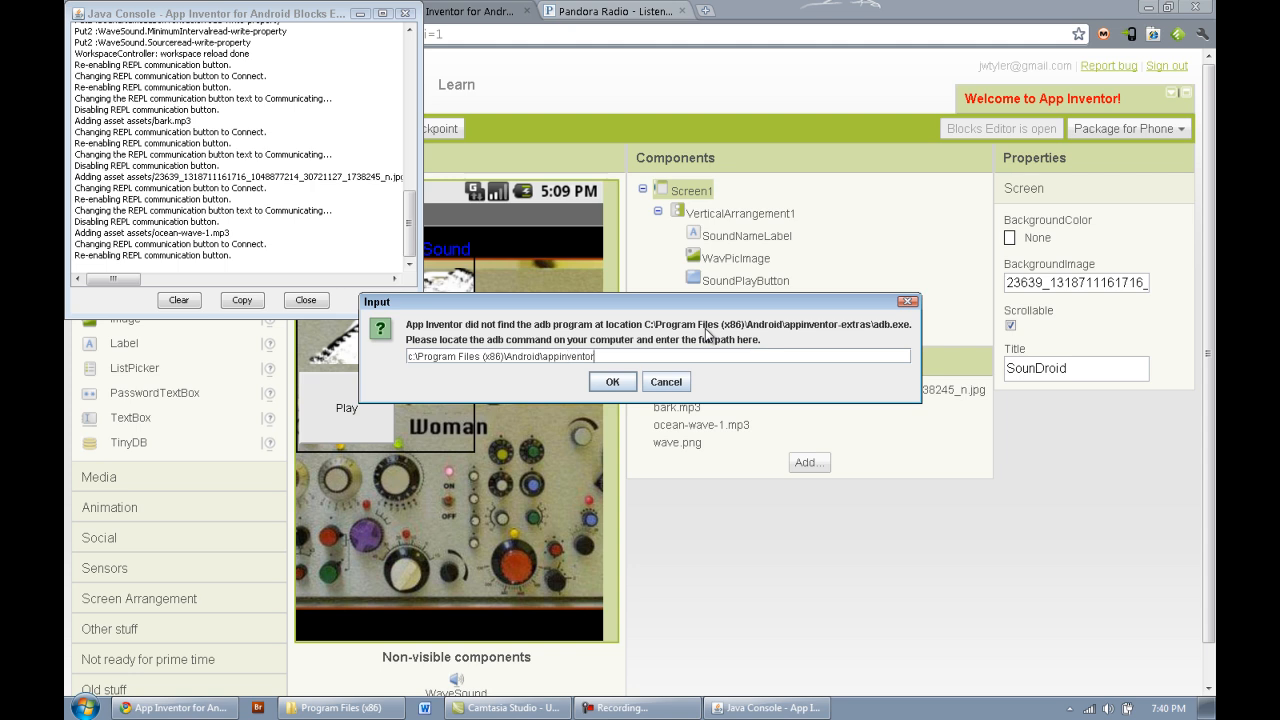
pyautogui.write('-extras')
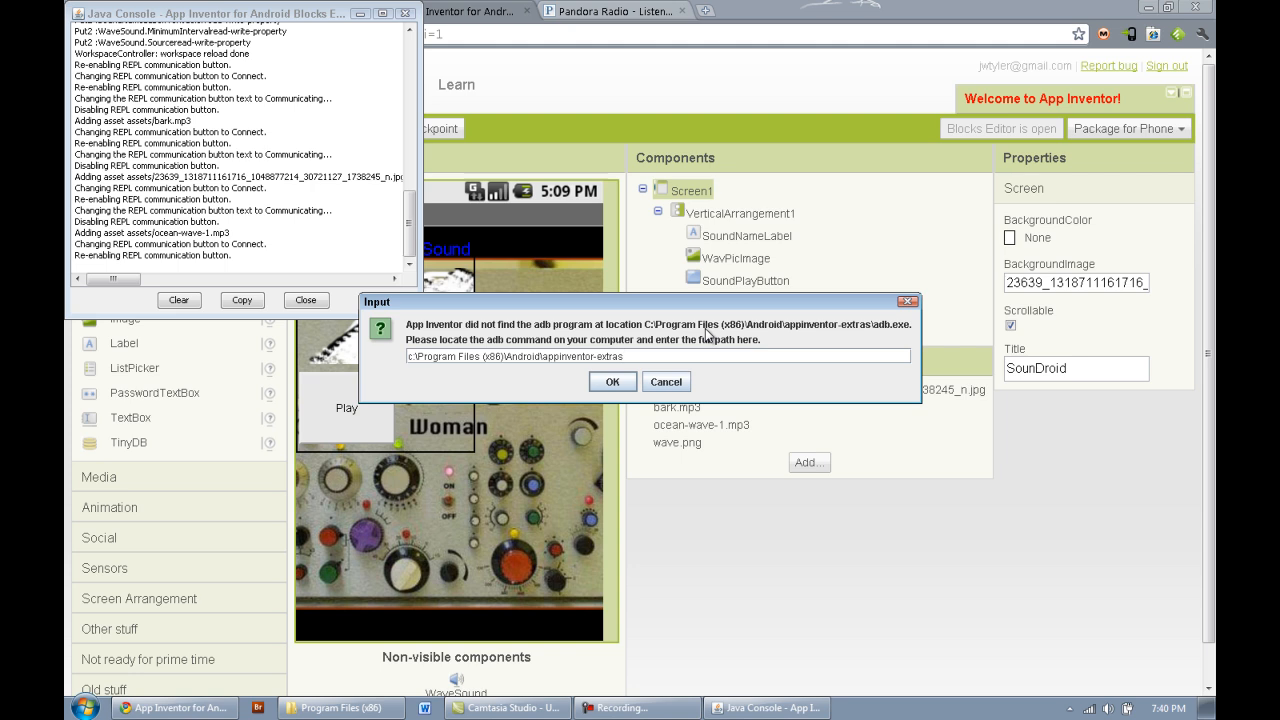
pyautogui.write('\\adb.exe')
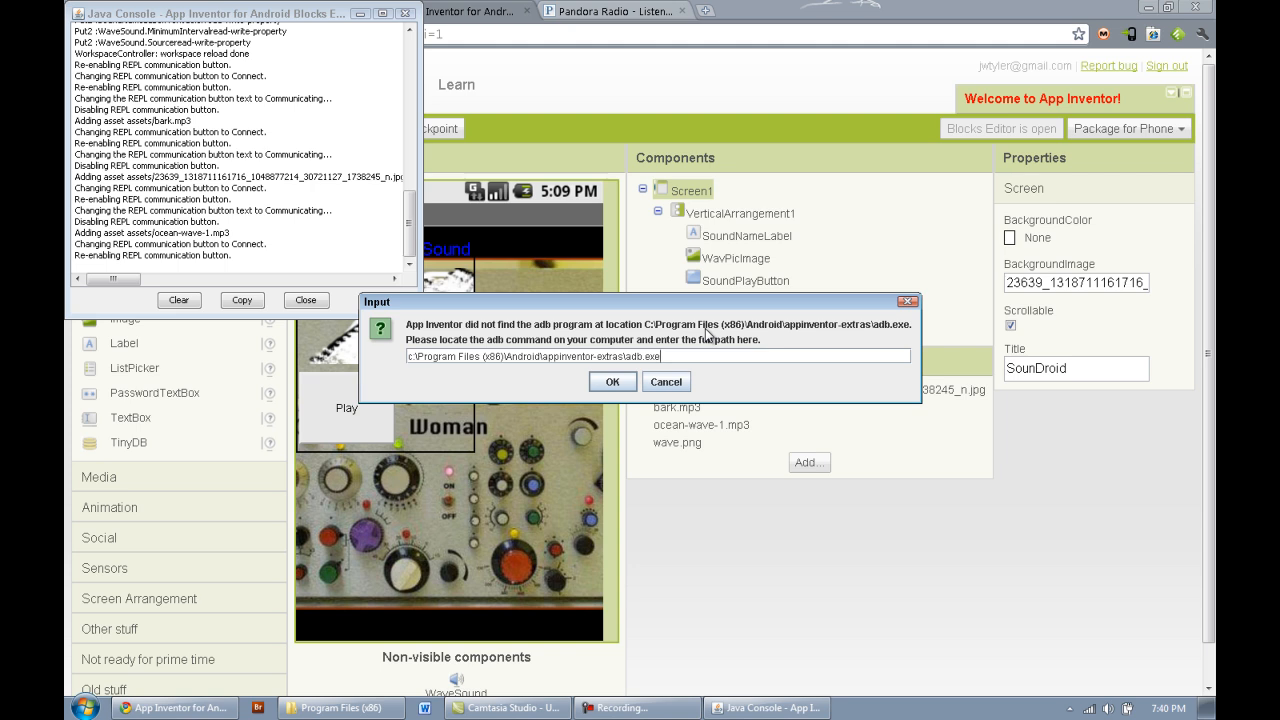
pyautogui.moveTo(656, 420)
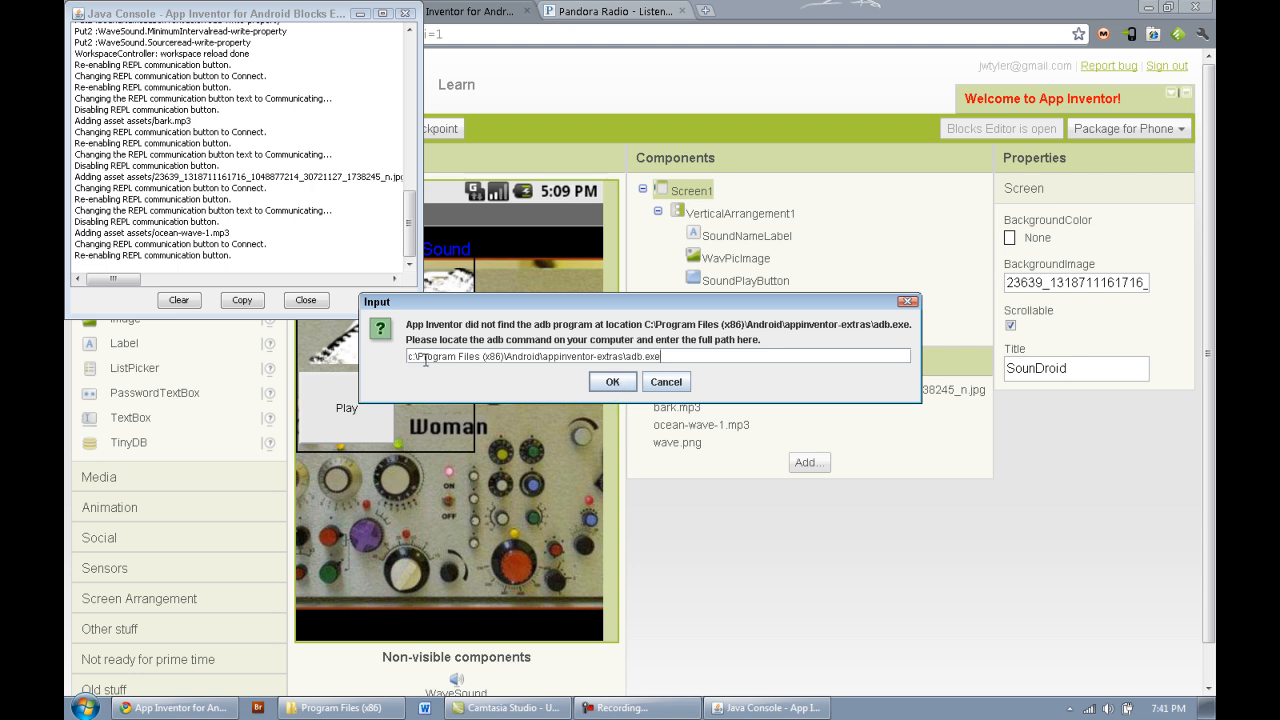
pyautogui.moveTo(480, 360)
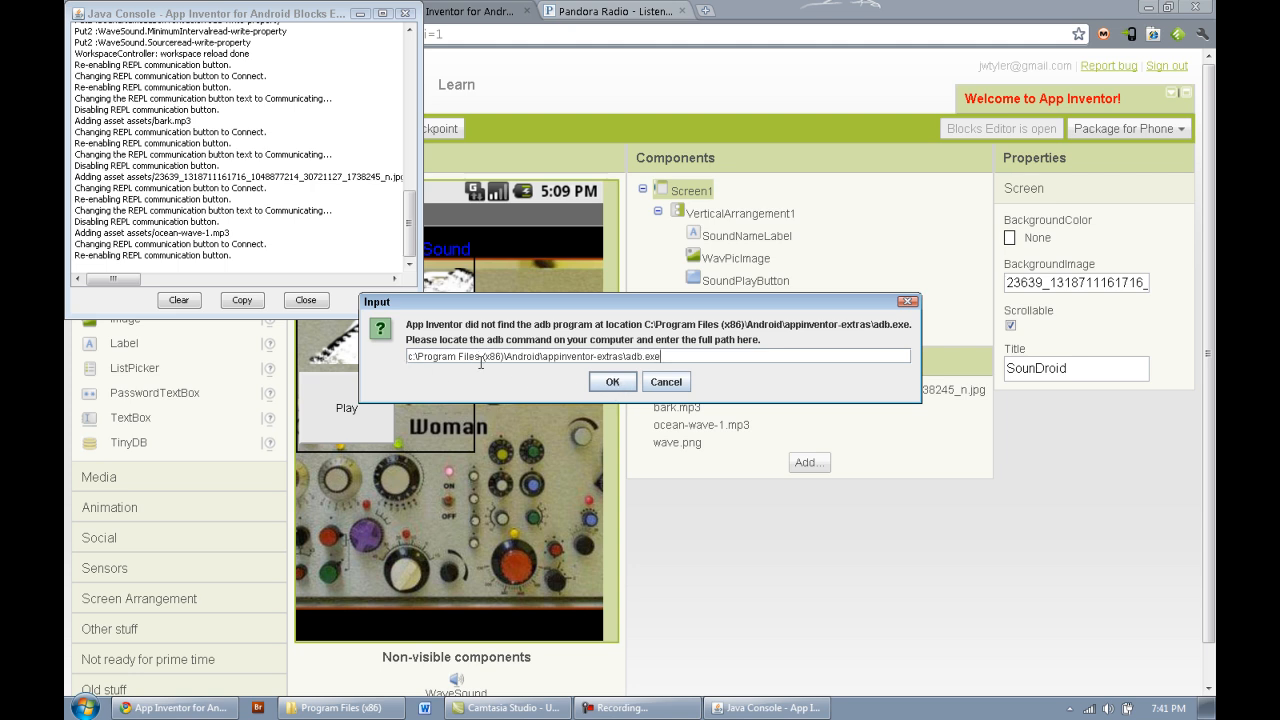
pyautogui.moveTo(504, 356)
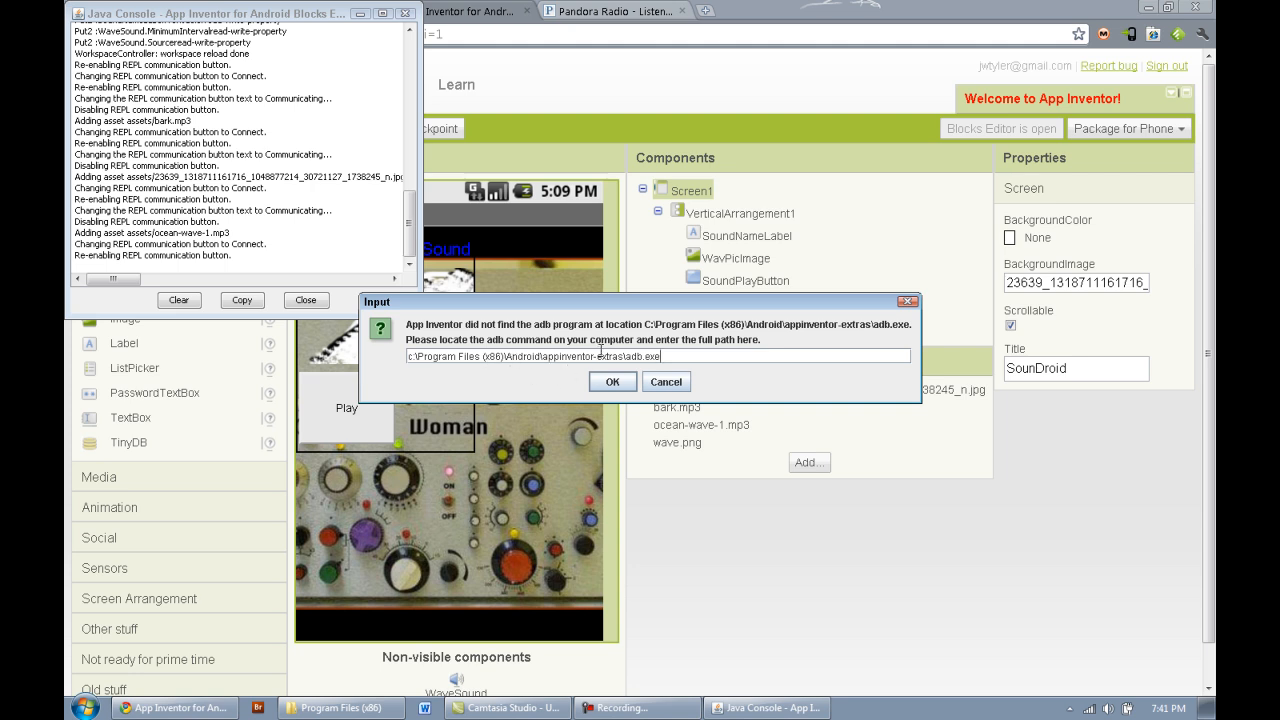
pyautogui.click(612, 380)
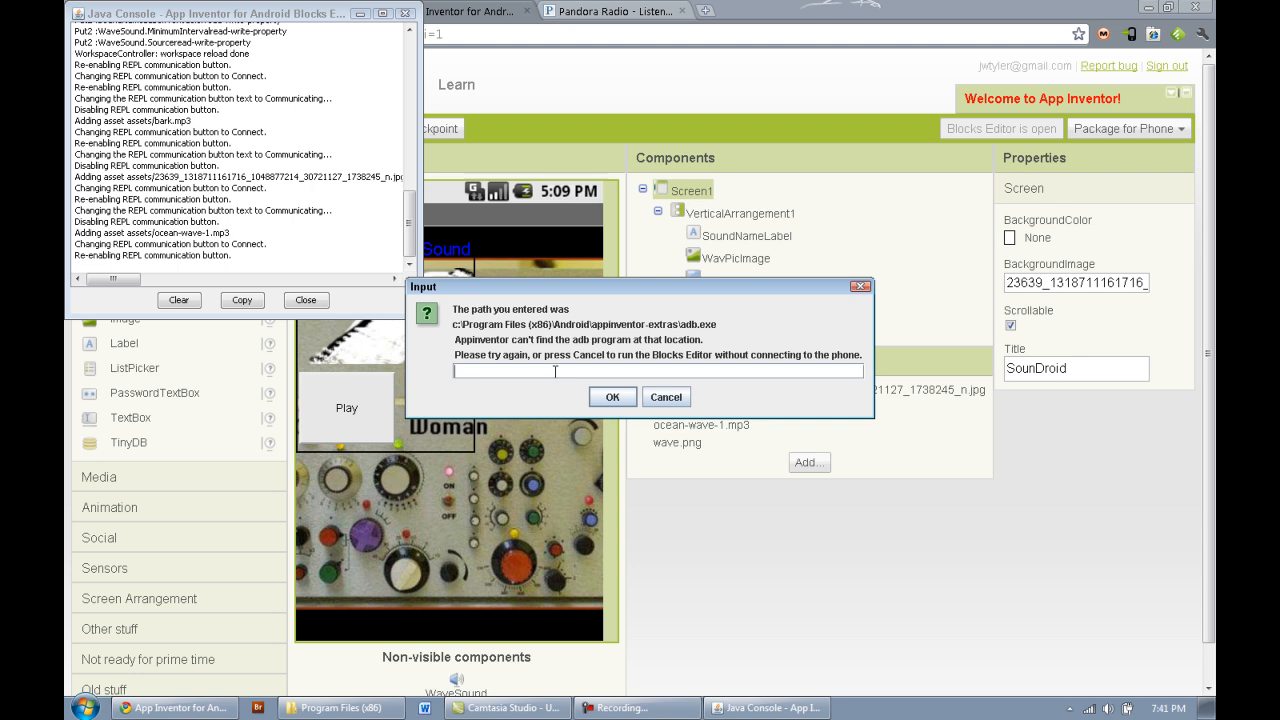
# Start a new adb path with 'c:\' in the retry prompt
pyautogui.write('c')
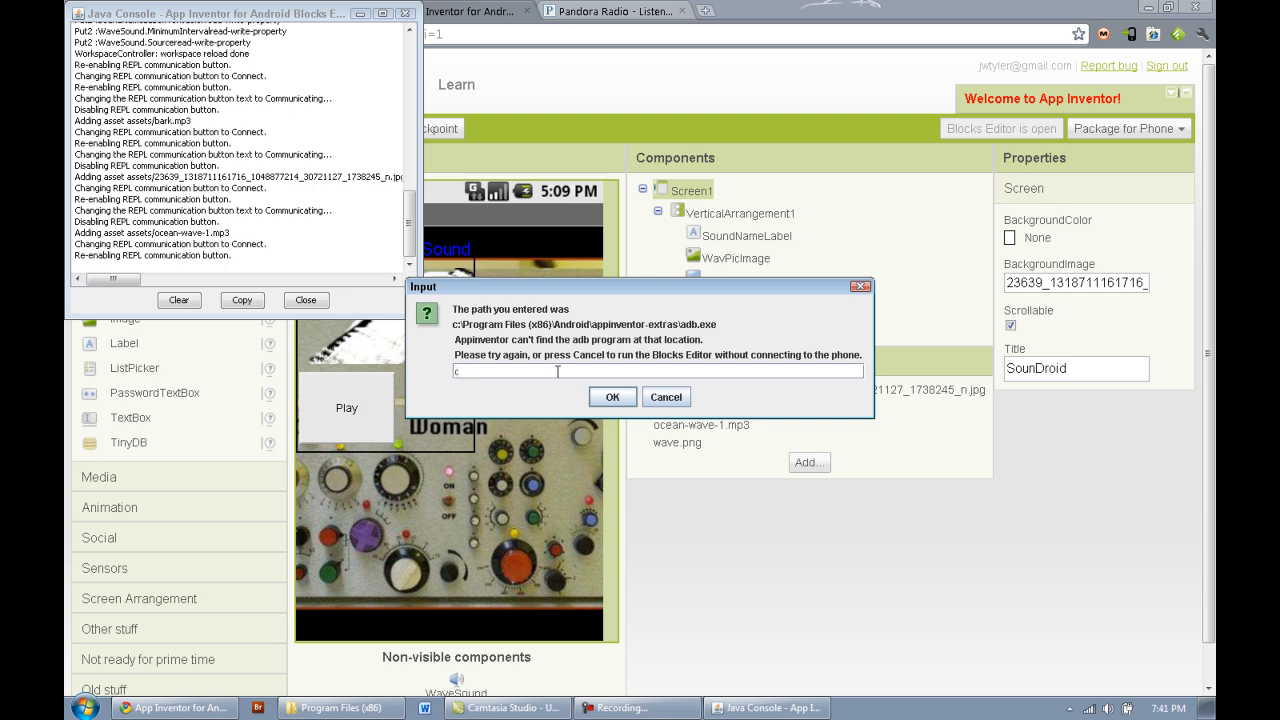
pyautogui.write(':\\')
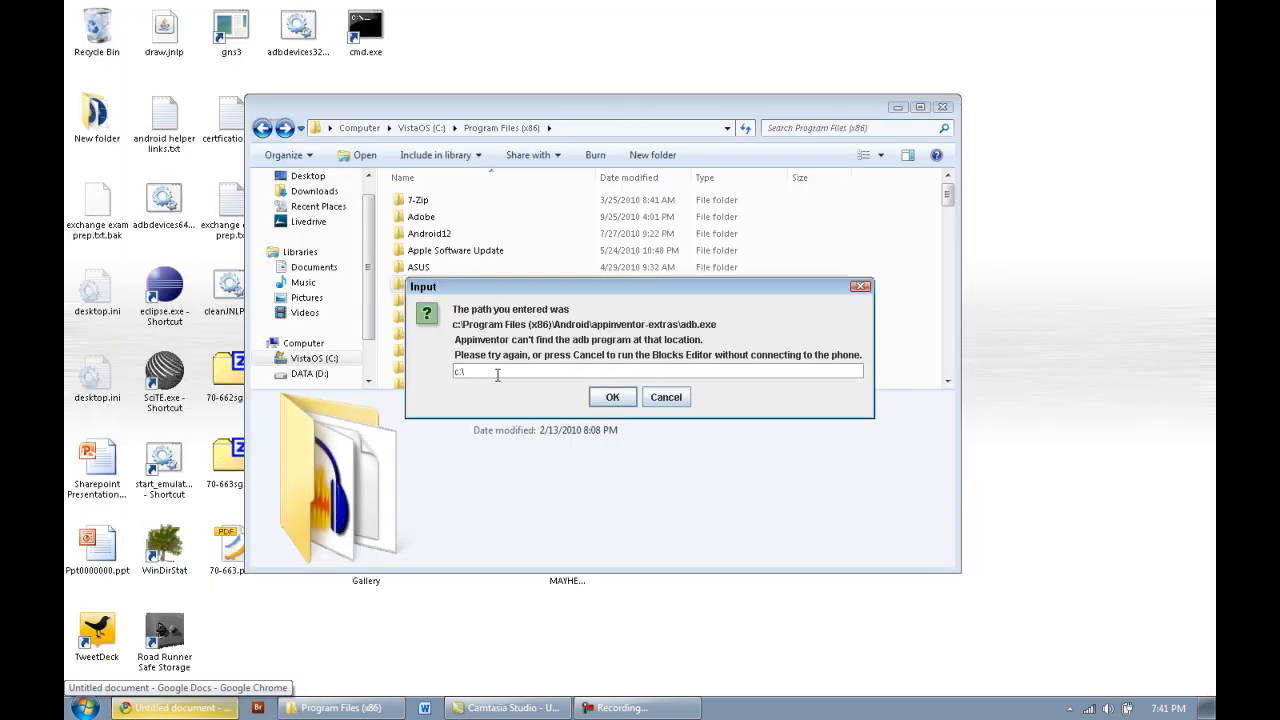
# Enter c:\Program Files (x86)\Android\appinventor-extras\adb.exe in the prompt without confirming
pyautogui.write('Pragram')
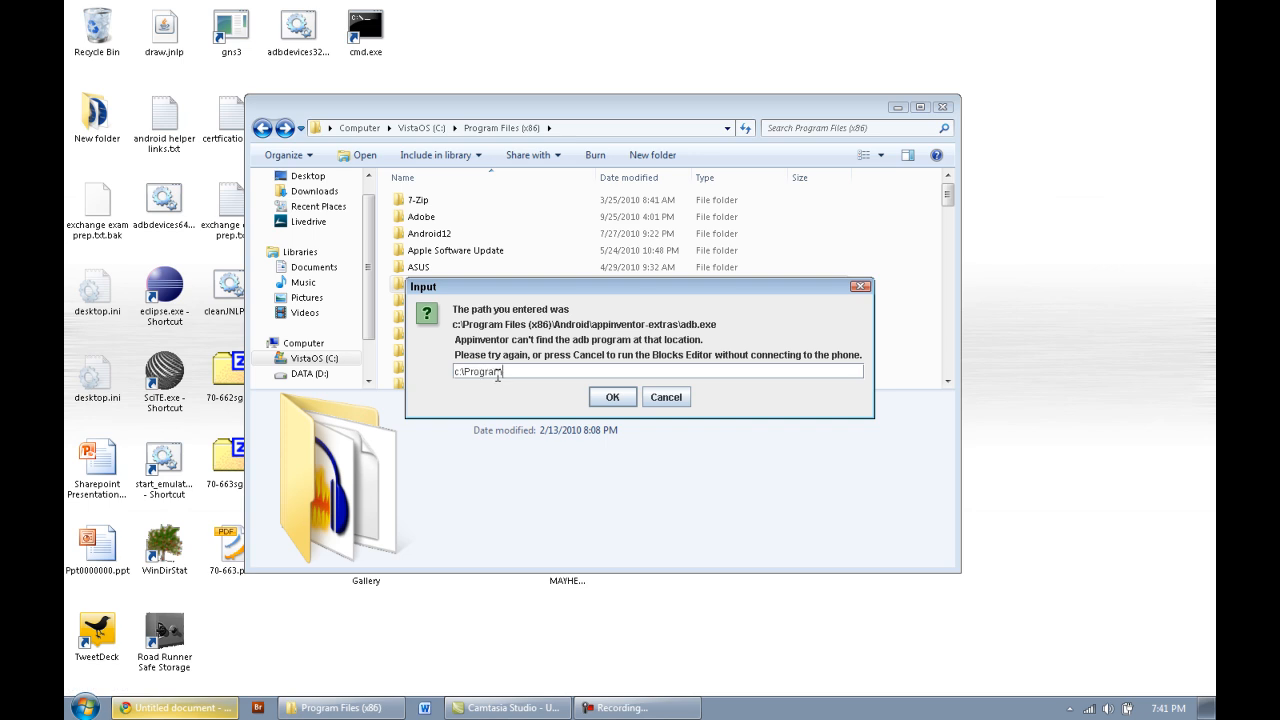
pyautogui.write('Files\\')
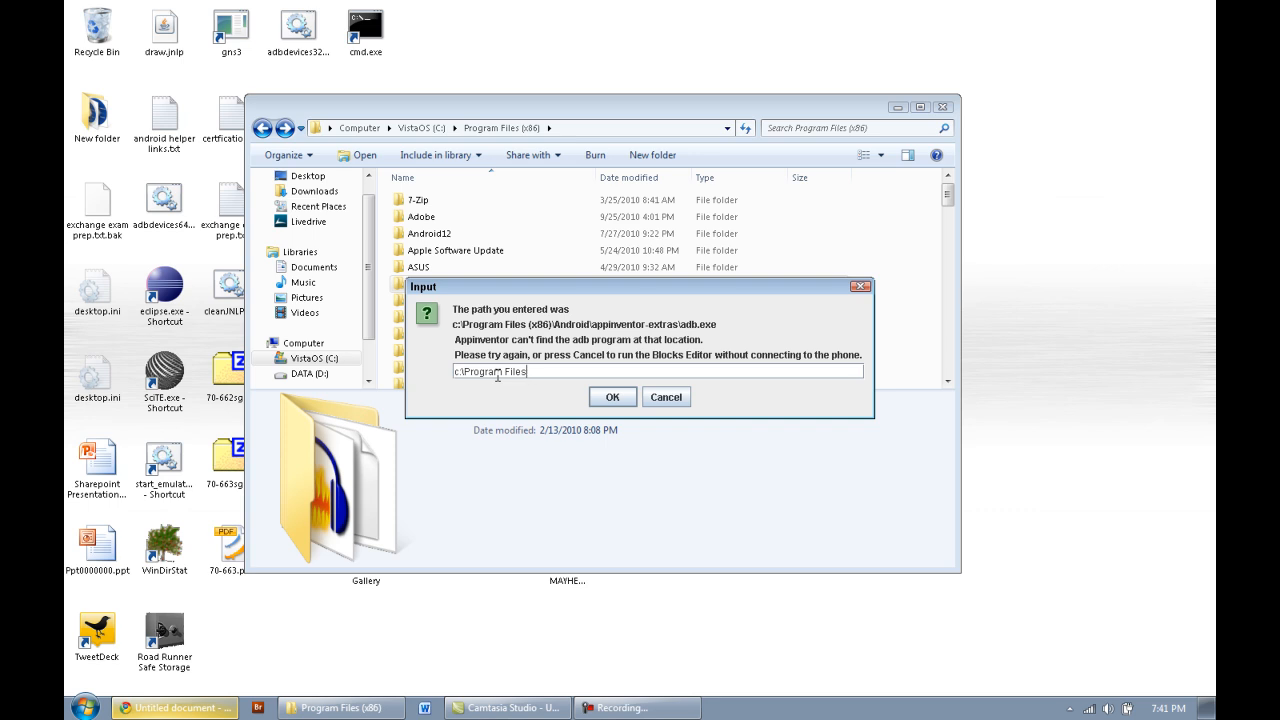
pyautogui.write('(x86')
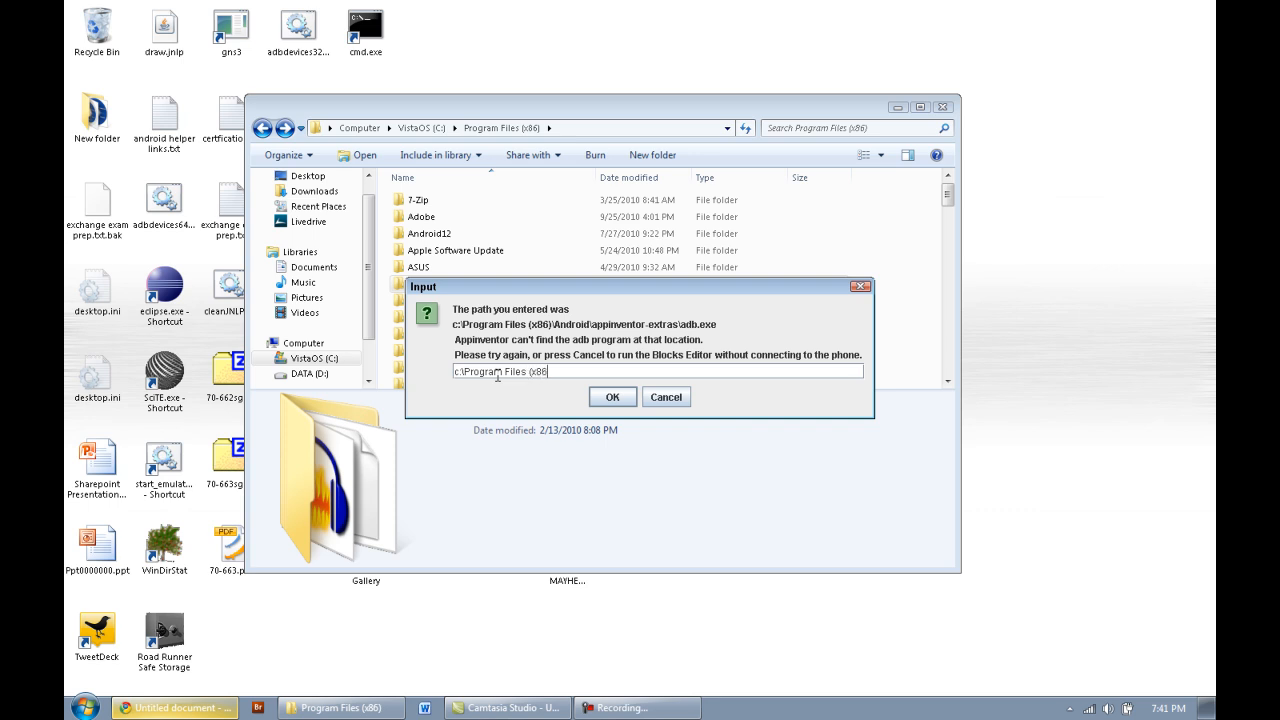
pyautogui.write(')\\')
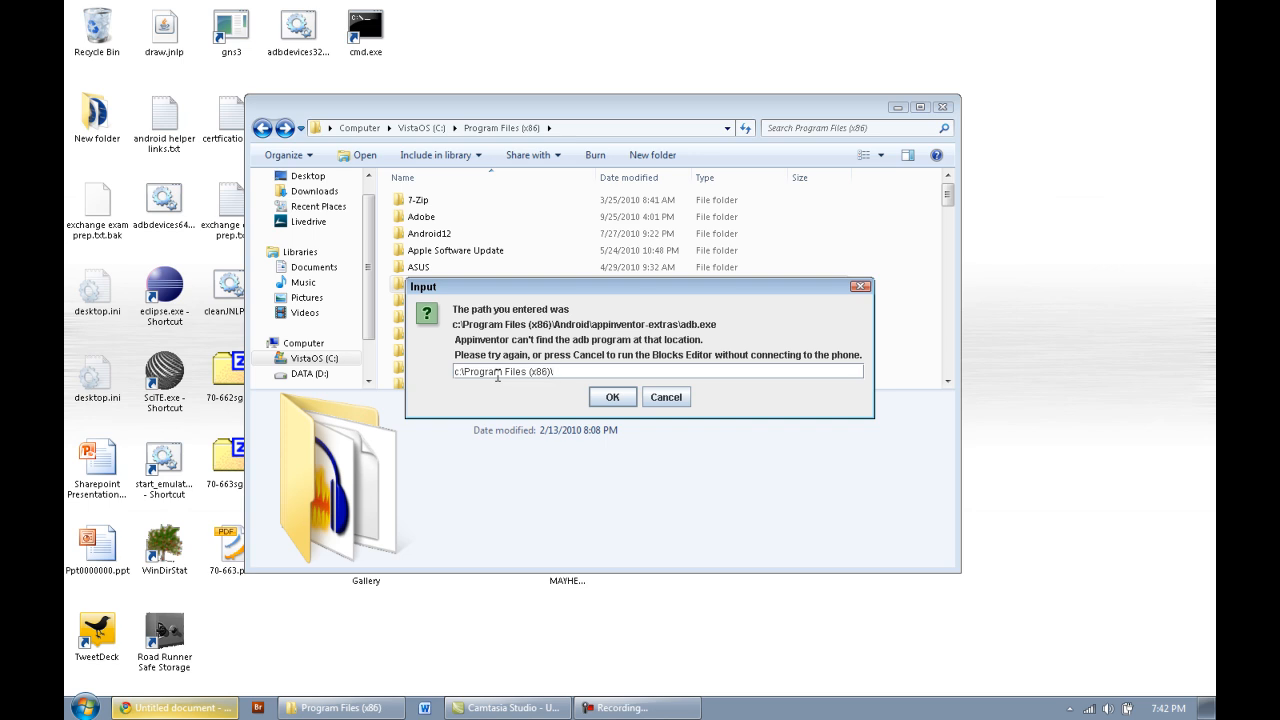
pyautogui.write('Android\\')
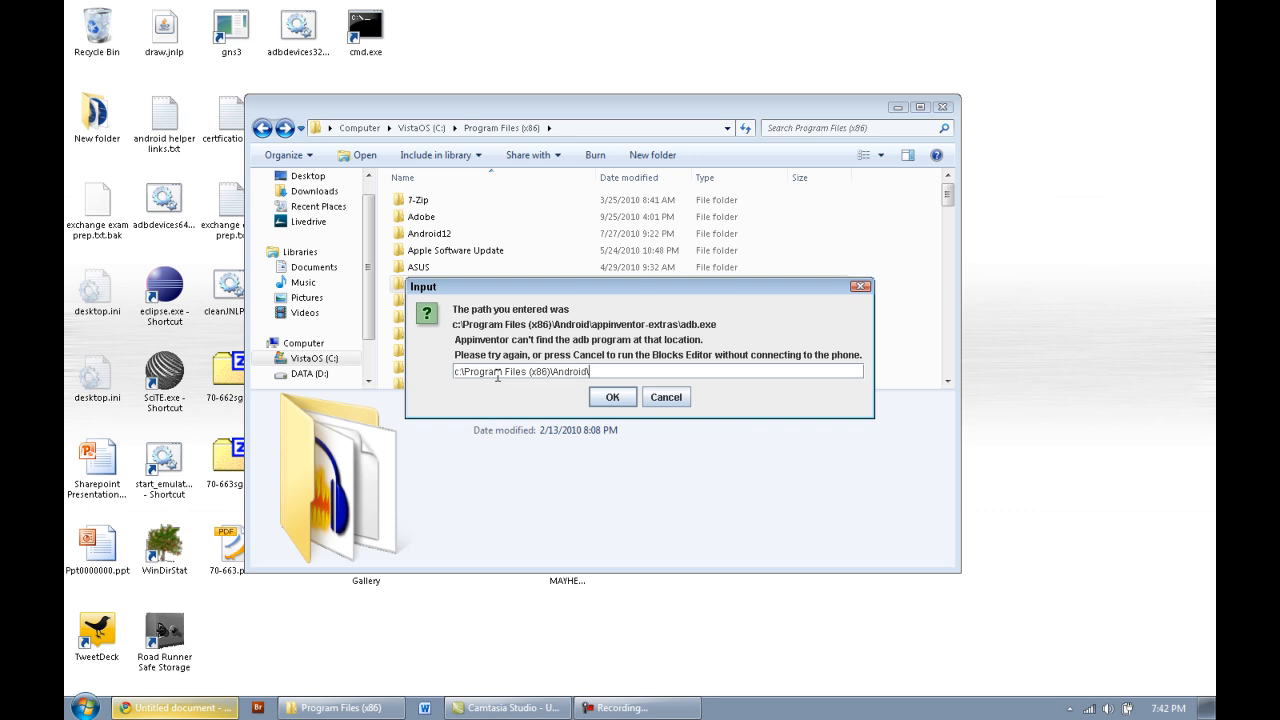
pyautogui.write('appinventor-')
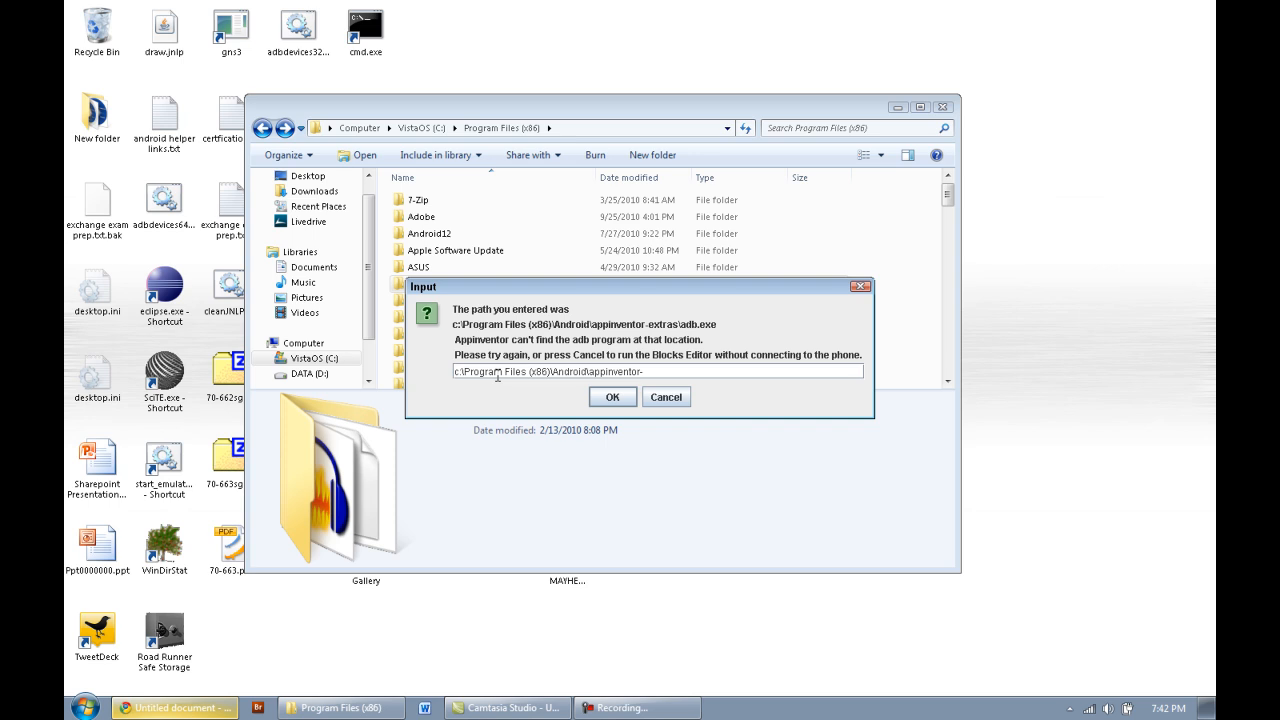
pyautogui.write('extras\\adb.e')
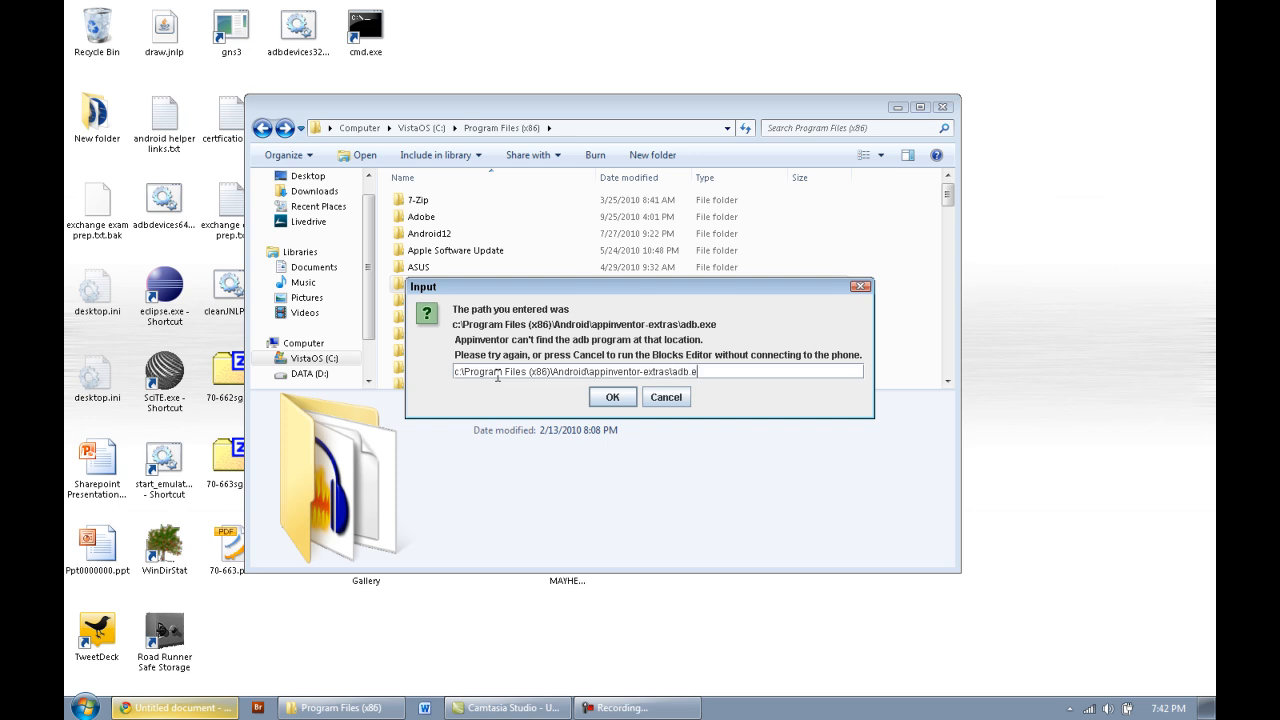
pyautogui.write('xe')
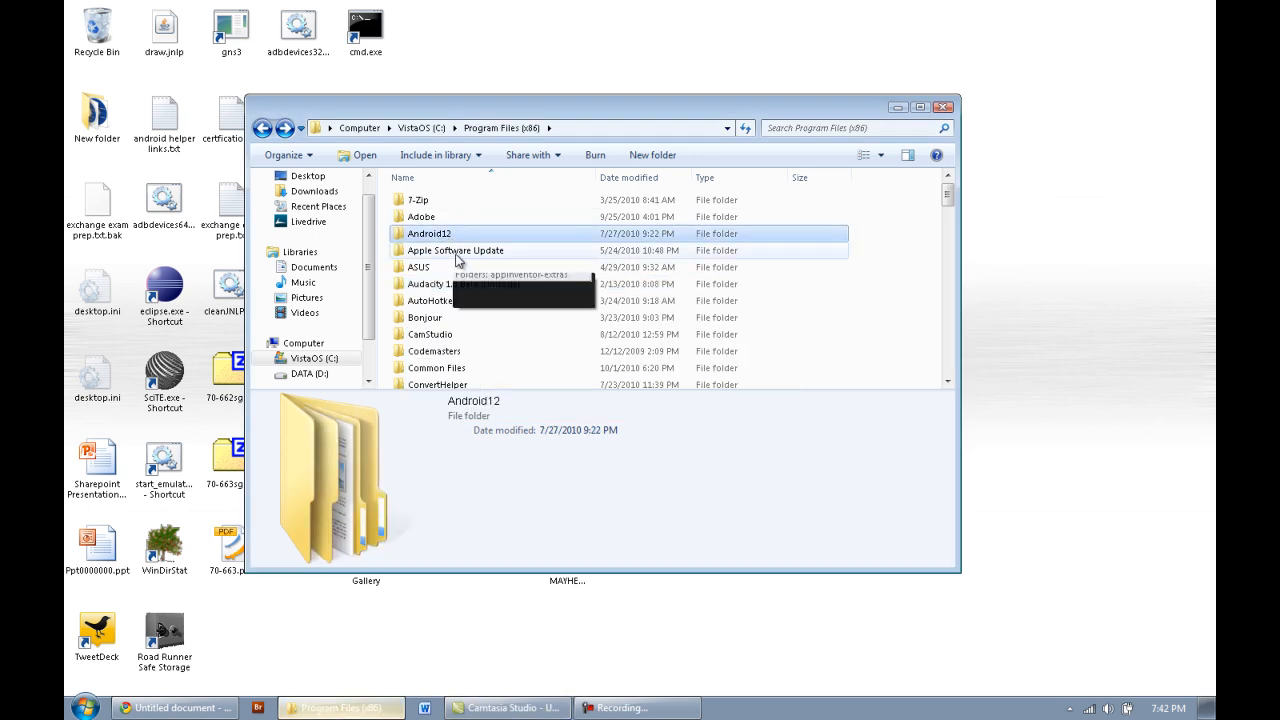
# Rename the Android12 folder in Program Files (x86) back to Android
pyautogui.click(428, 232)
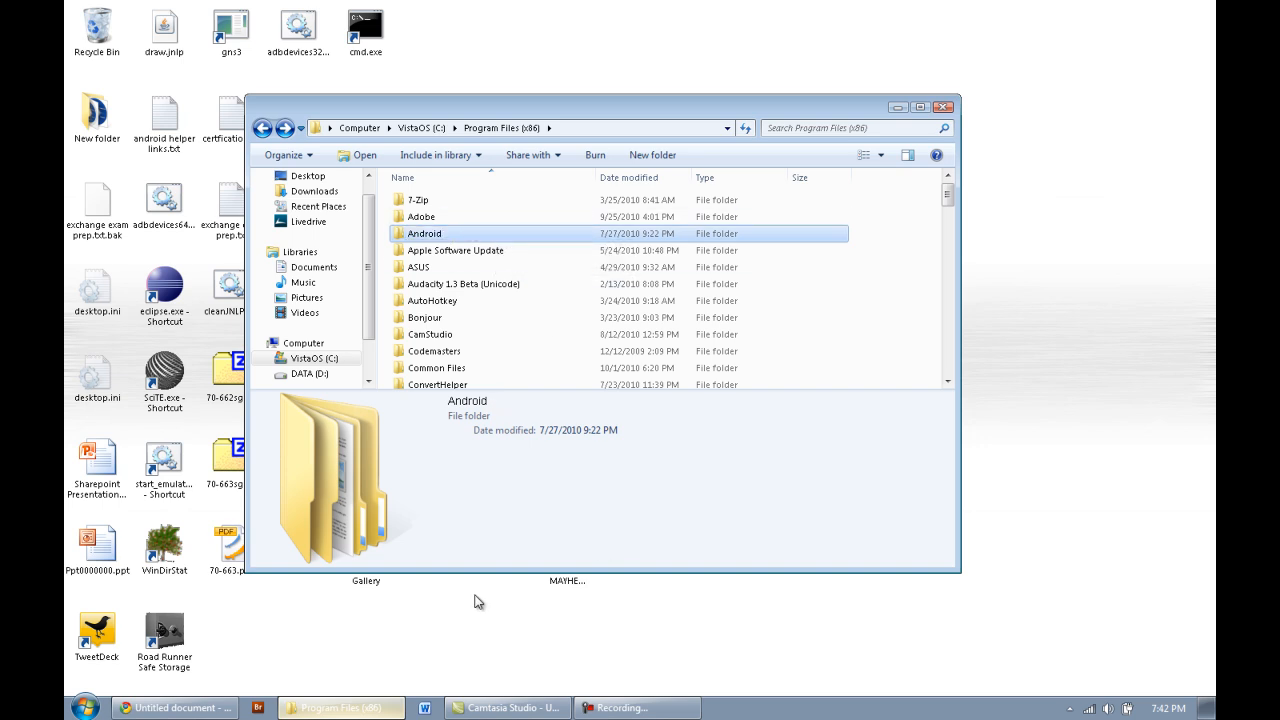
pyautogui.click(170, 708)
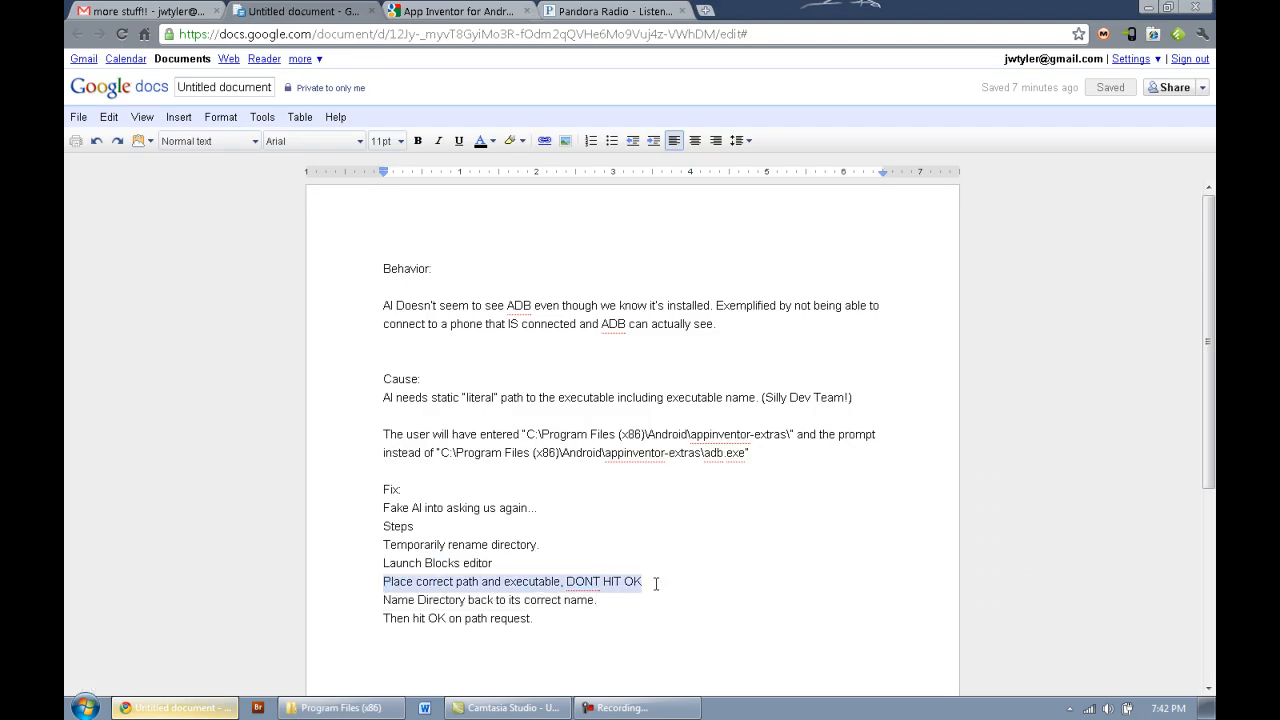
pyautogui.moveTo(608, 616)
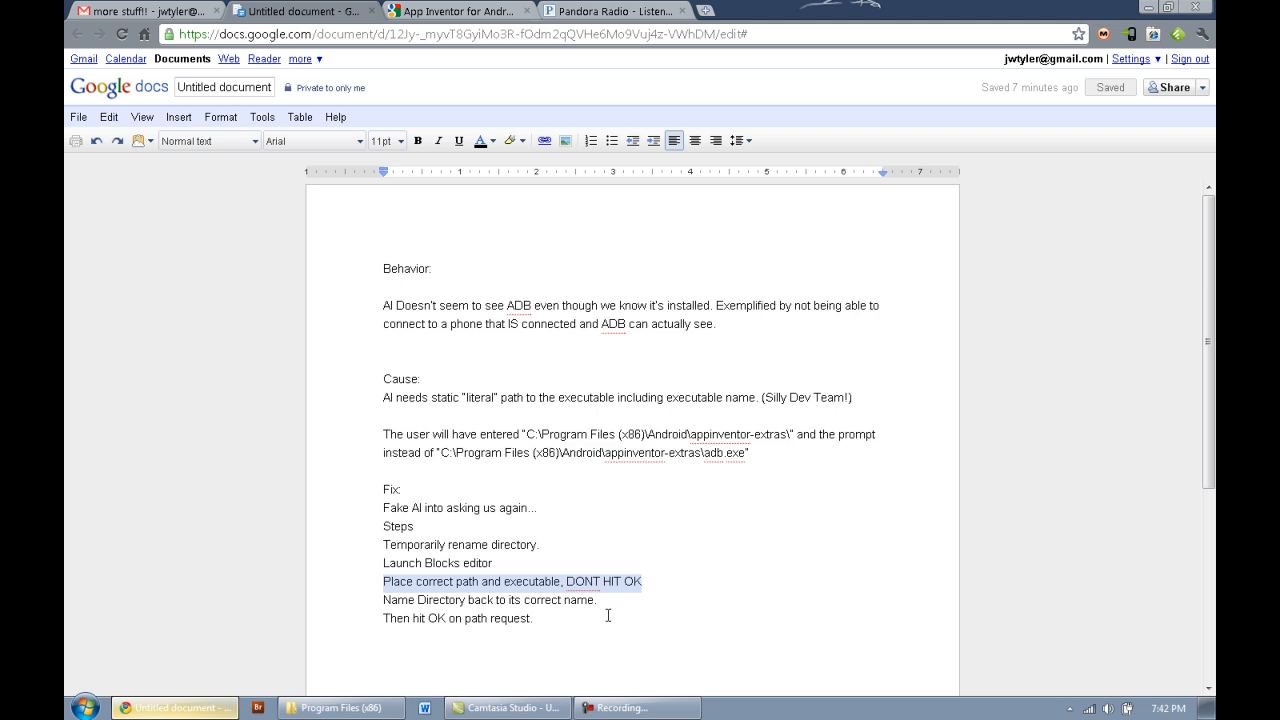
# Put the Google Docs notes away and accept the corrected adb.exe path so the Blocks Editor opens
pyautogui.click(488, 600)
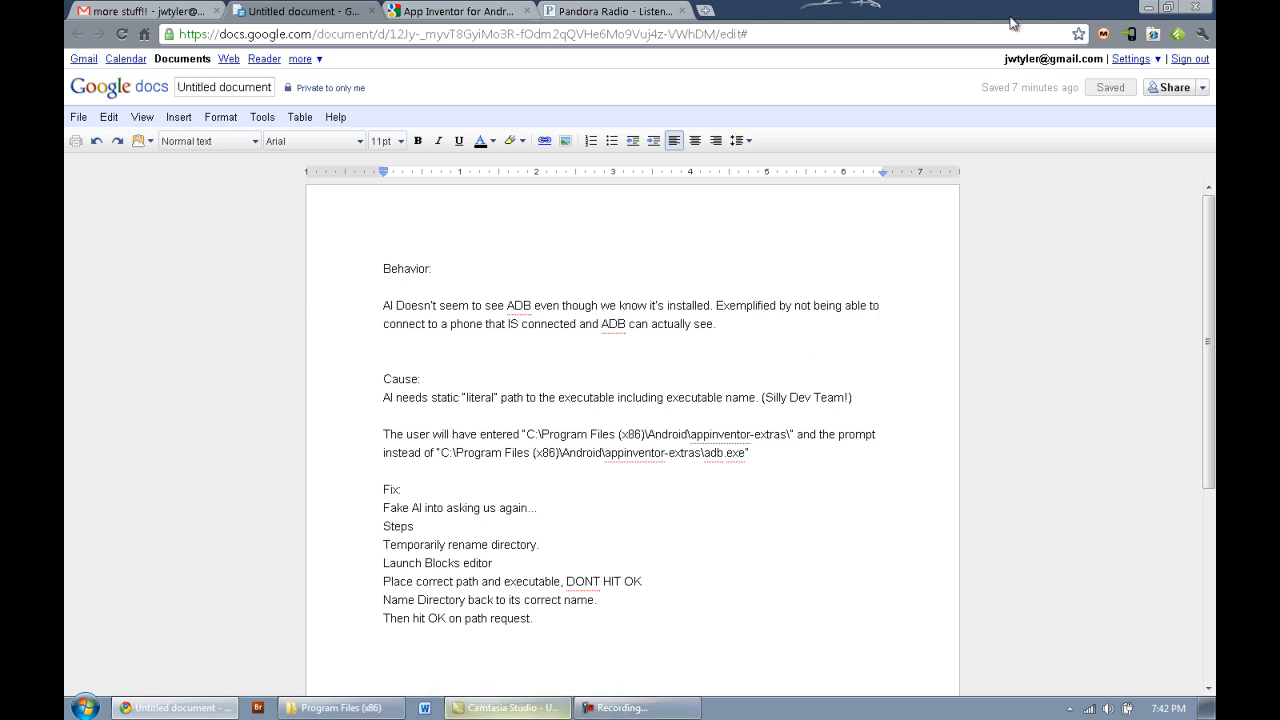
pyautogui.click(340, 708)
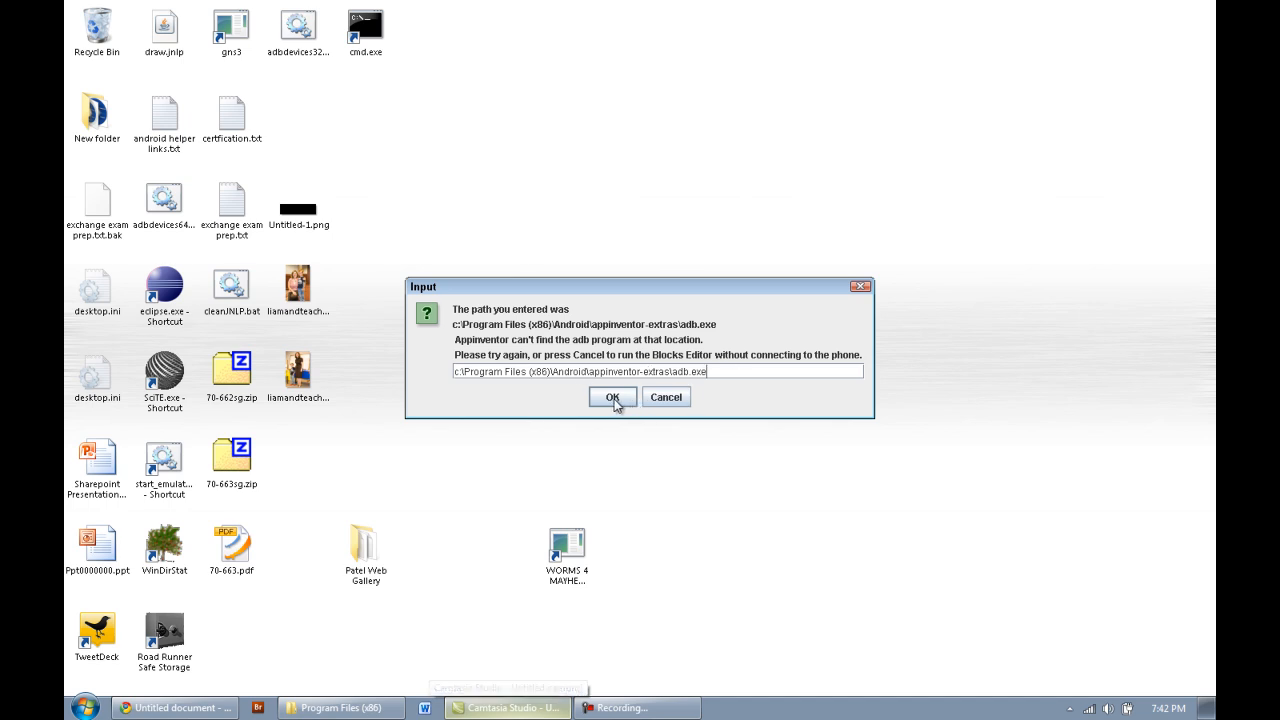
pyautogui.click(666, 396)
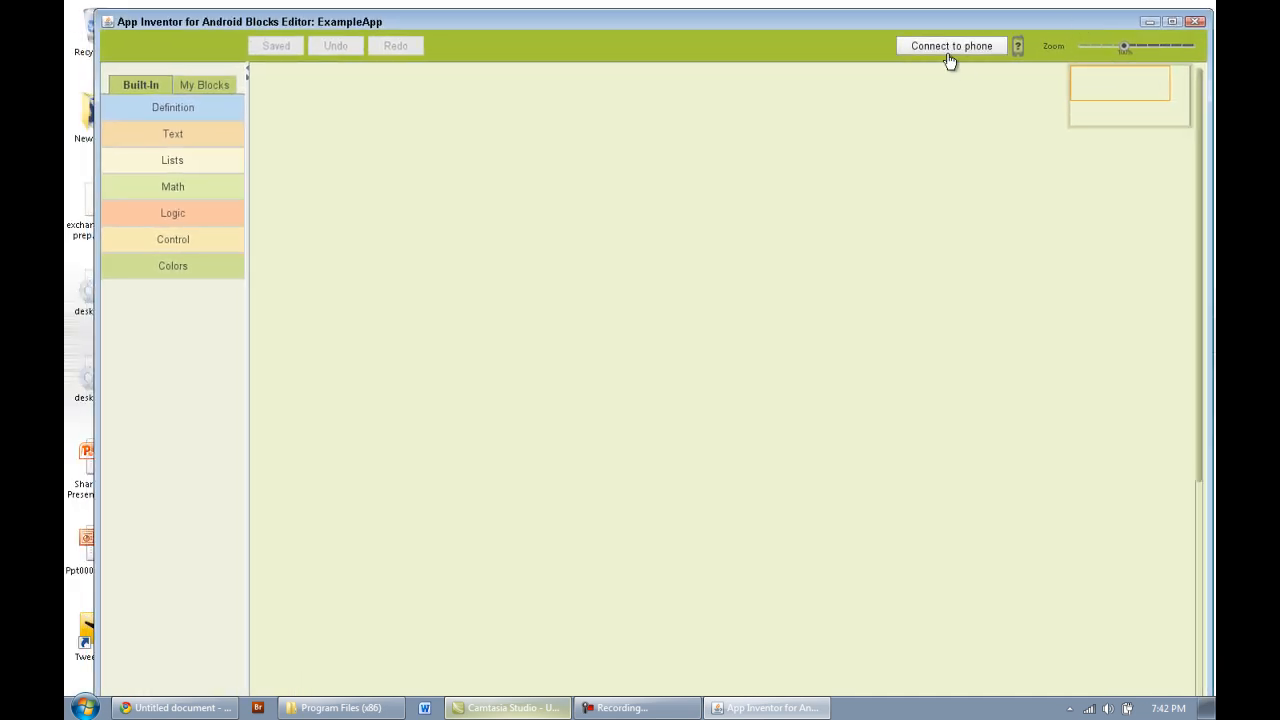
# Connect the ExampleApp Blocks Editor to the phone until Restart Phone App appears
pyautogui.click(950, 46)
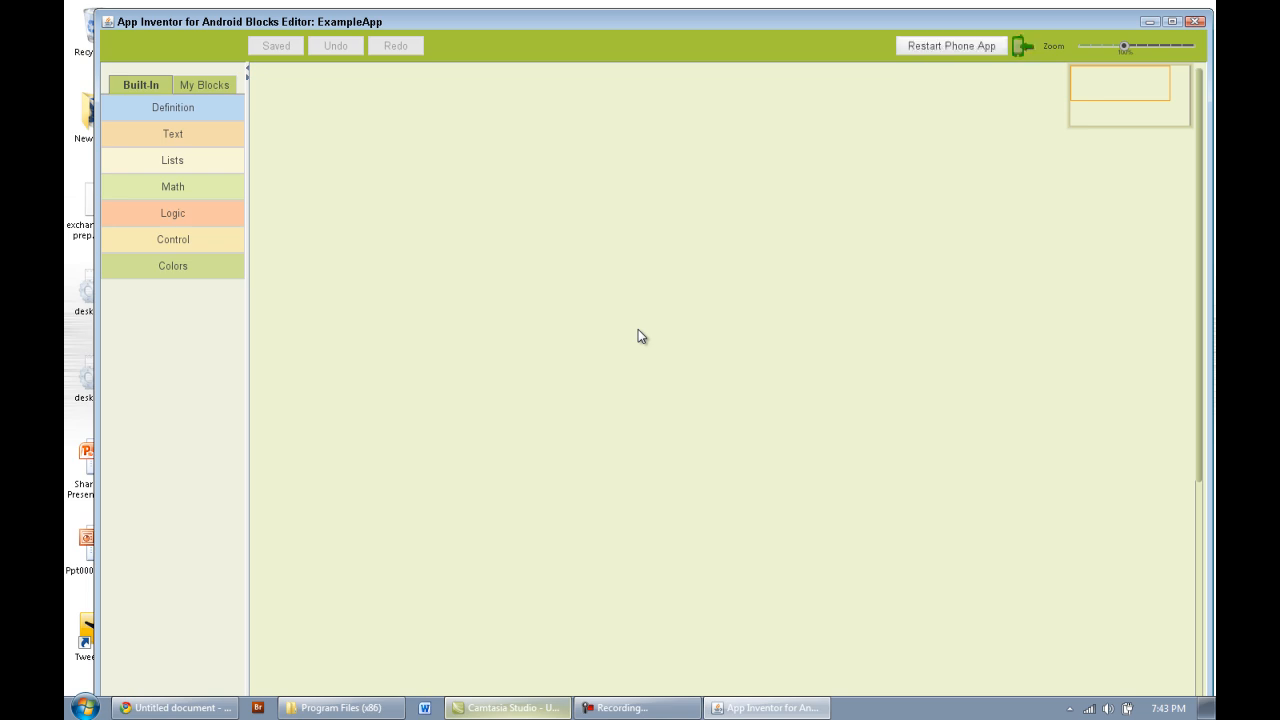
pyautogui.moveTo(844, 148)
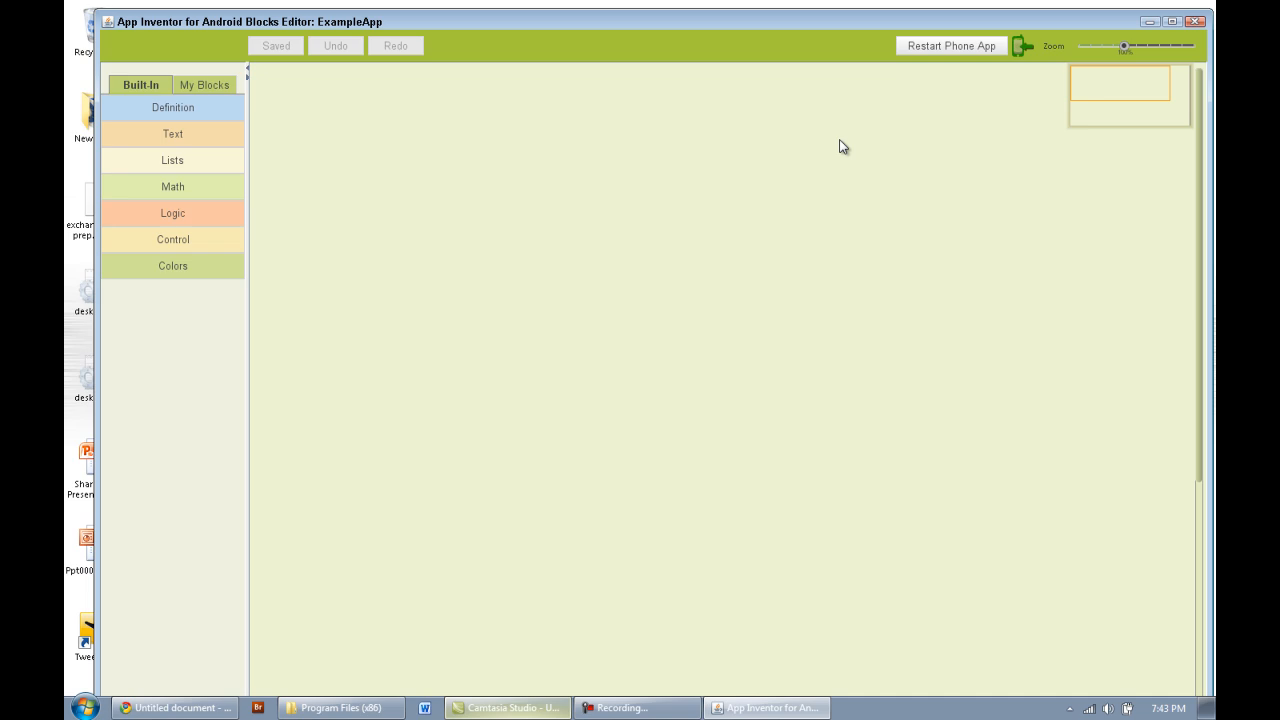
pyautogui.moveTo(1048, 52)
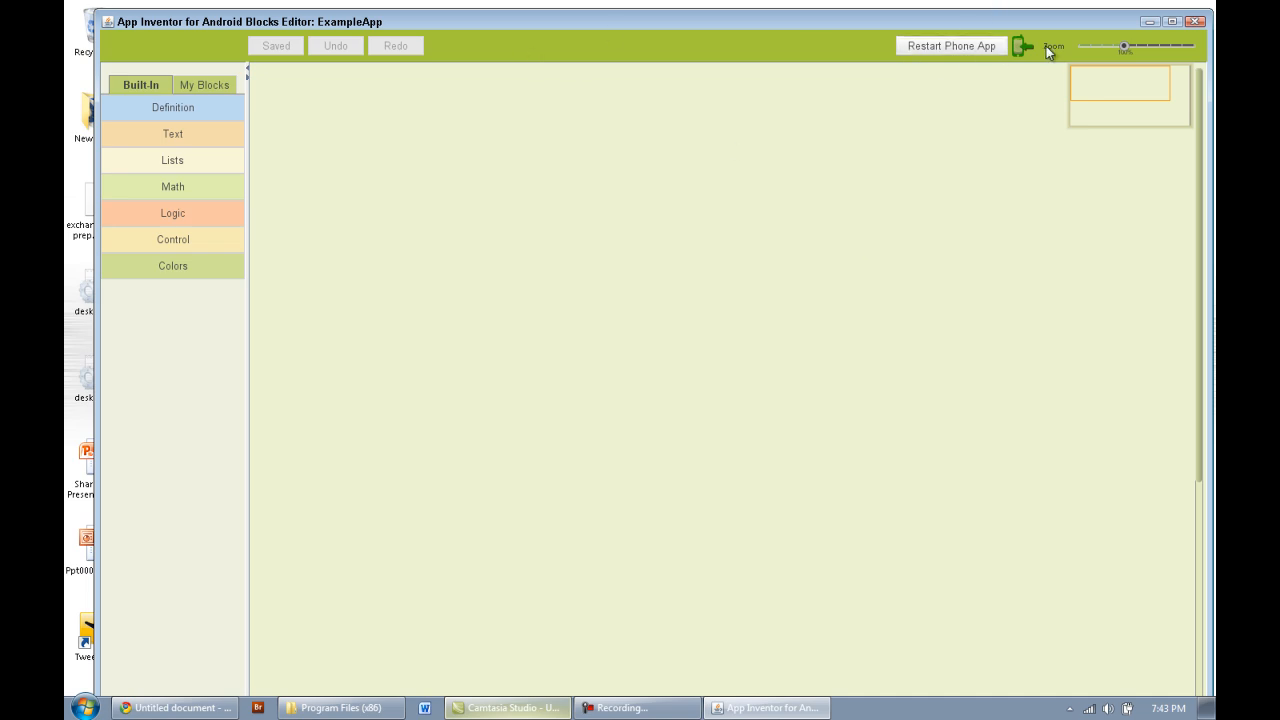
pyautogui.moveTo(932, 88)
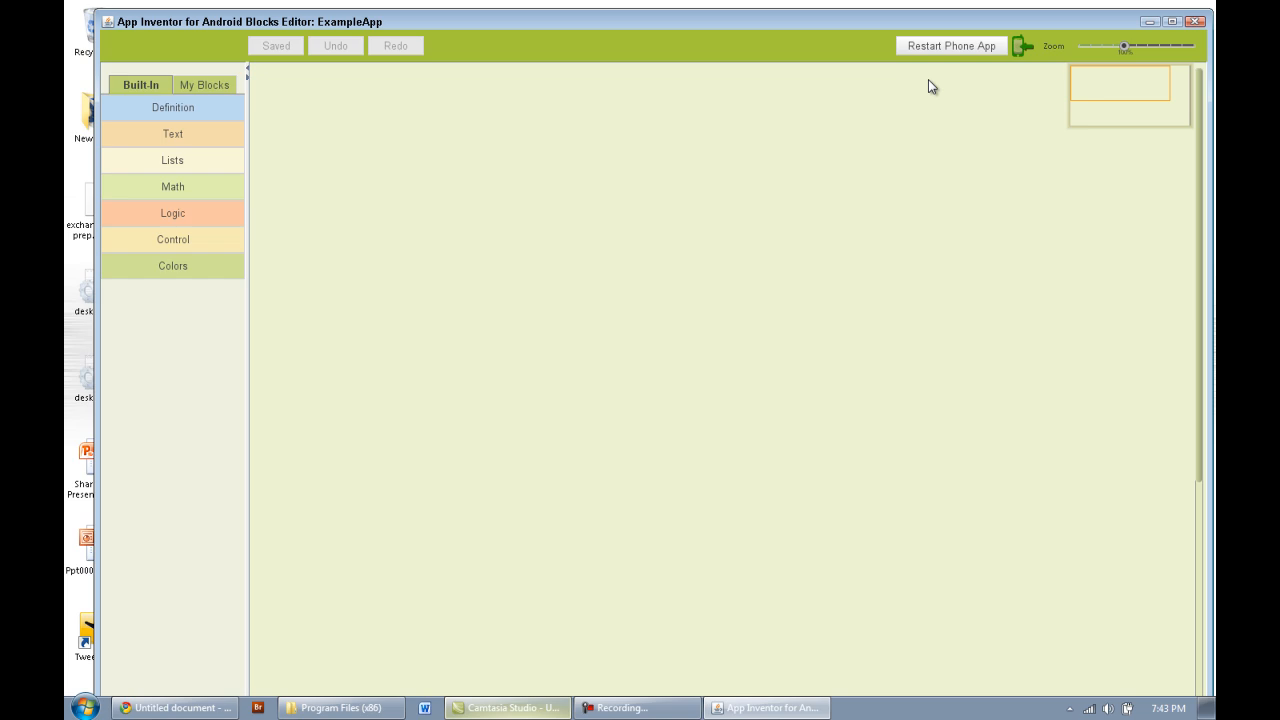
pyautogui.moveTo(858, 136)
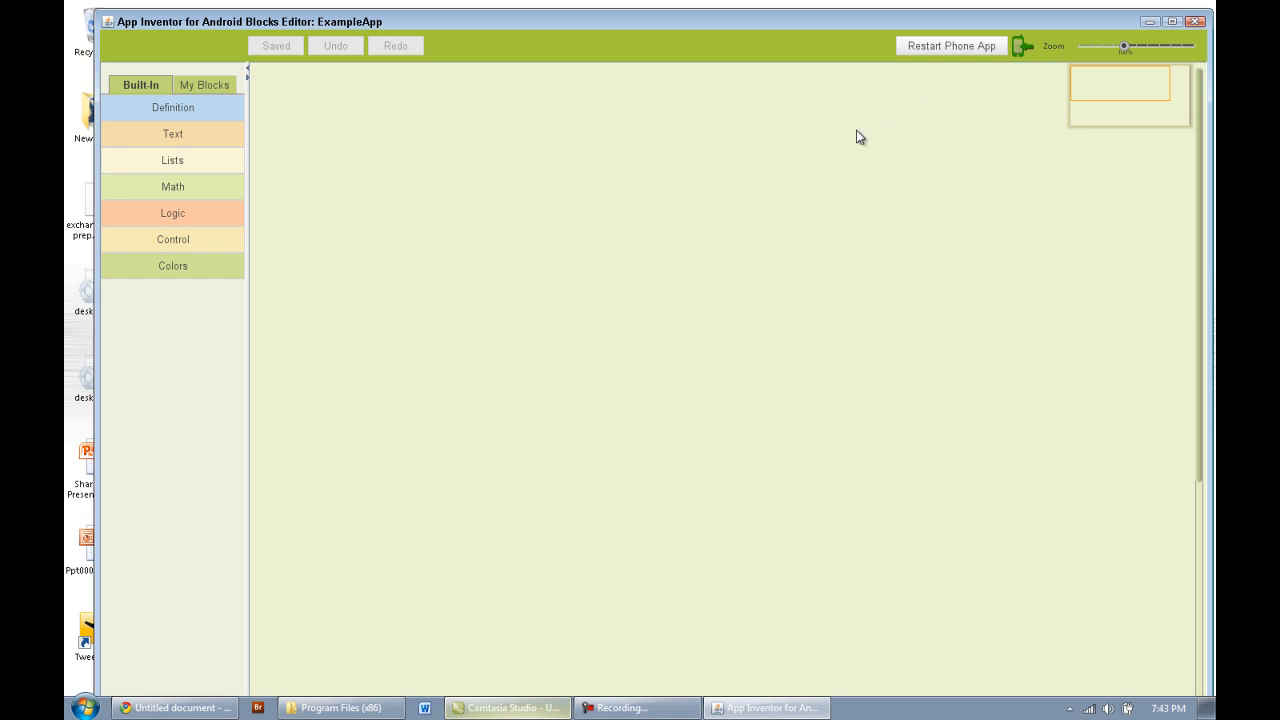
pyautogui.moveTo(652, 458)
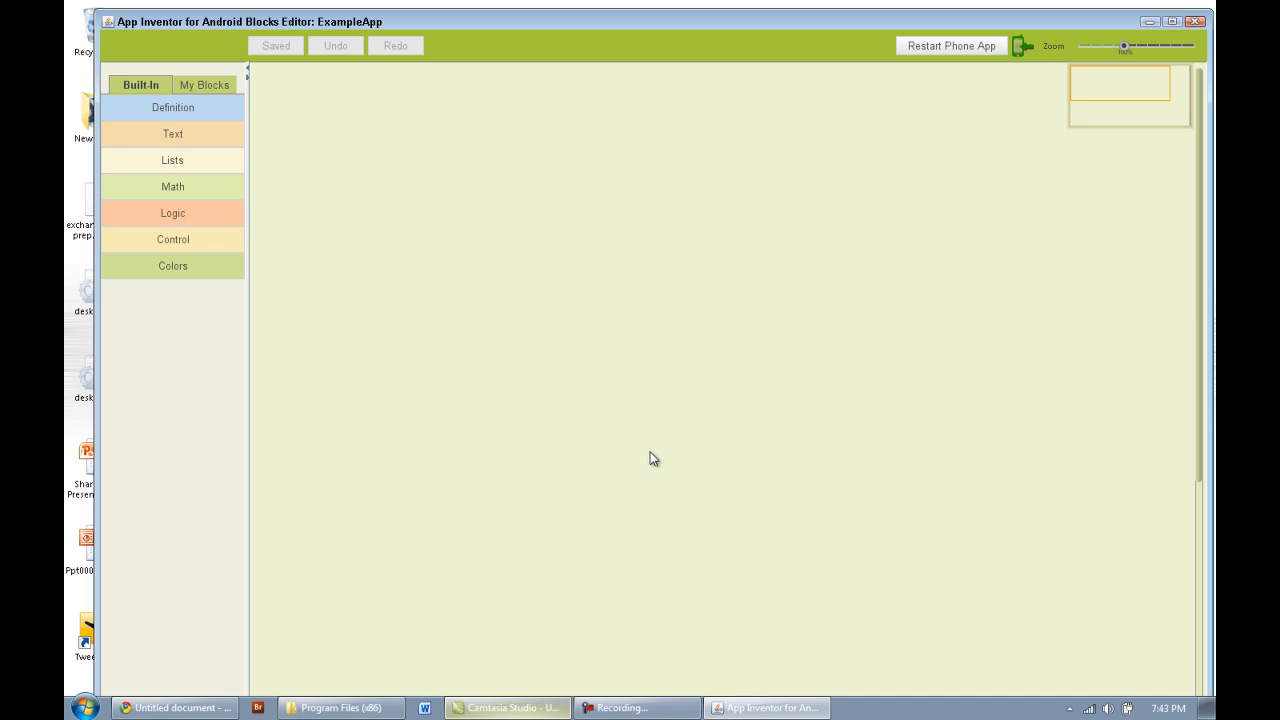